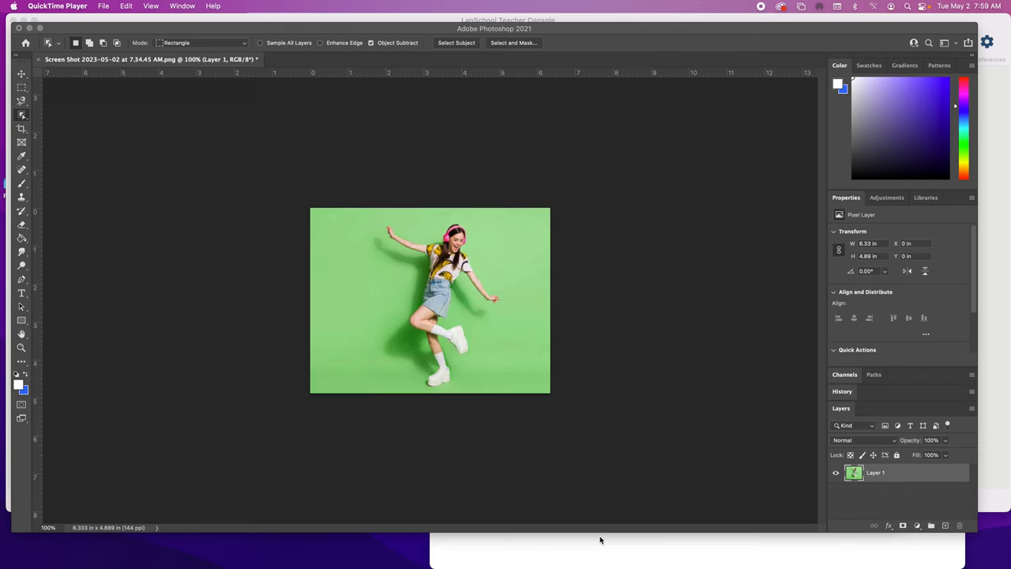
pyautogui.moveTo(472, 412)
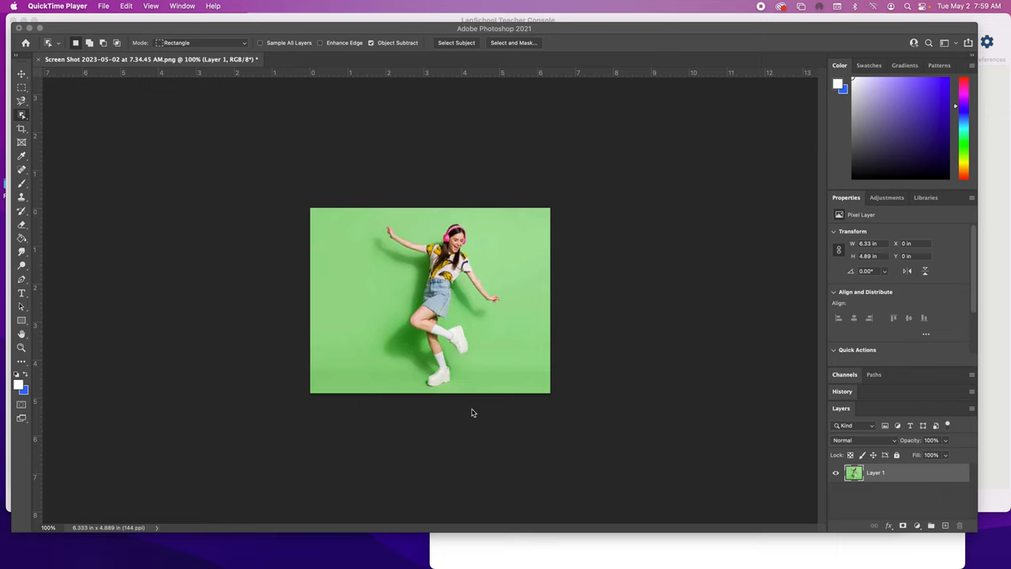
pyautogui.moveTo(488, 395)
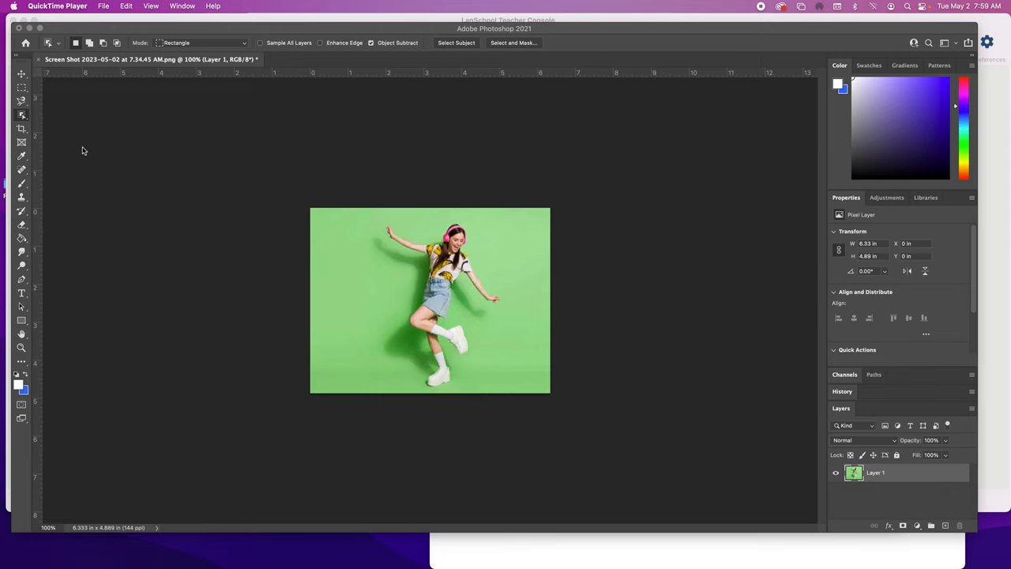
pyautogui.moveTo(801, 470)
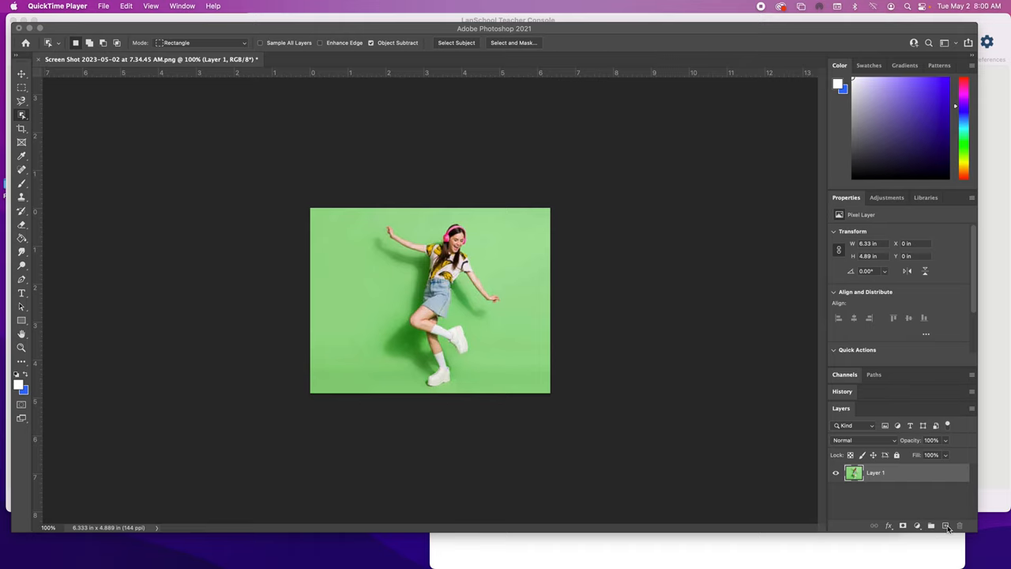
# Step: Add Layer 2 beneath the photo layer, toggling the photo's visibility off and on to check
pyautogui.click(946, 525)
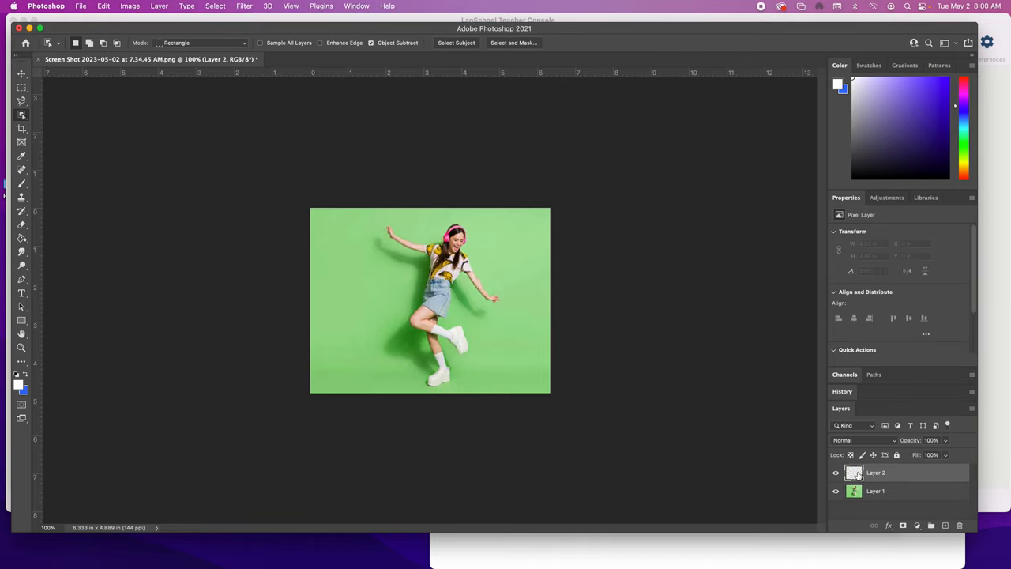
pyautogui.moveTo(853, 481)
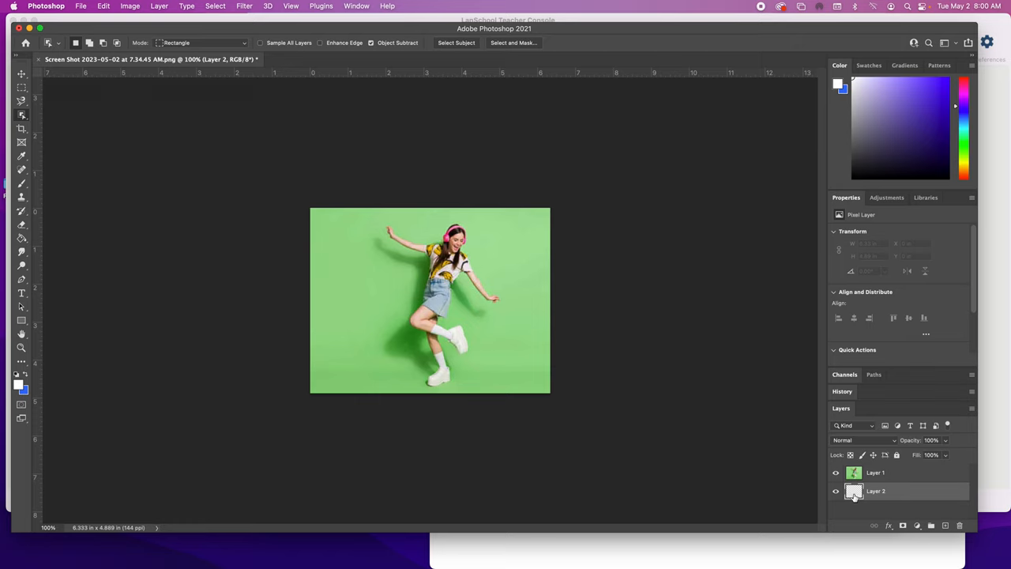
pyautogui.click(836, 472)
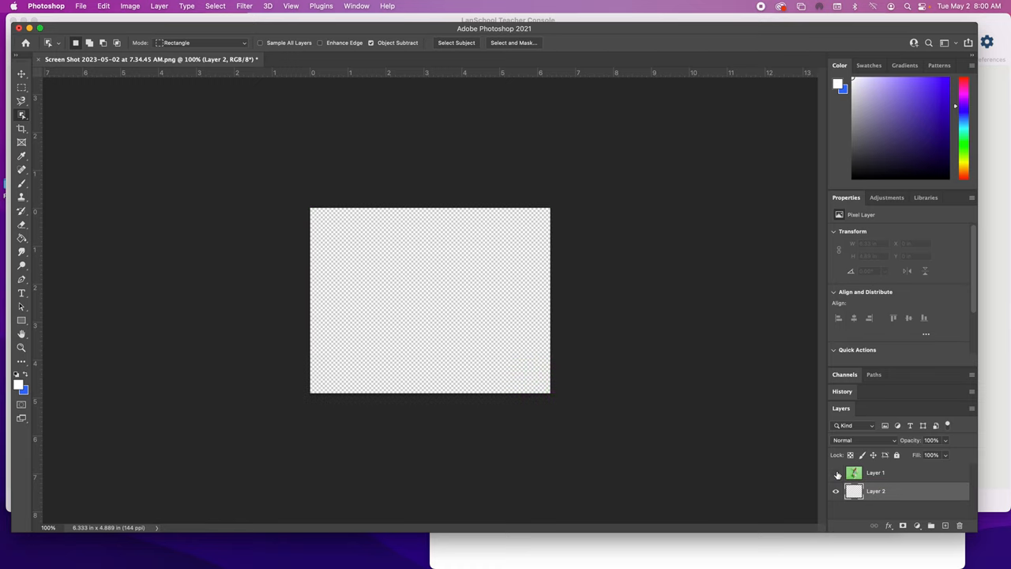
pyautogui.click(104, 6)
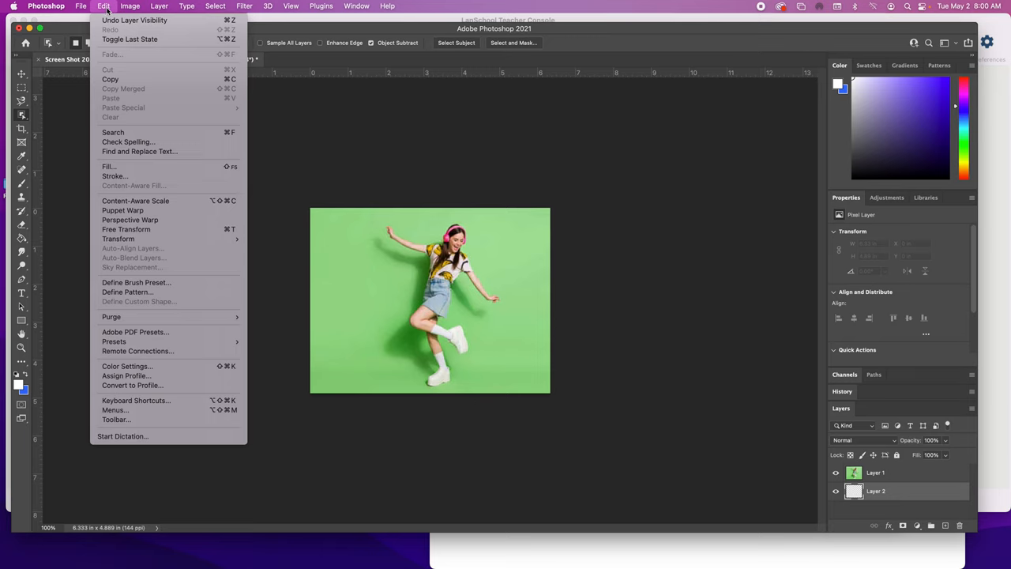
pyautogui.moveTo(109, 166)
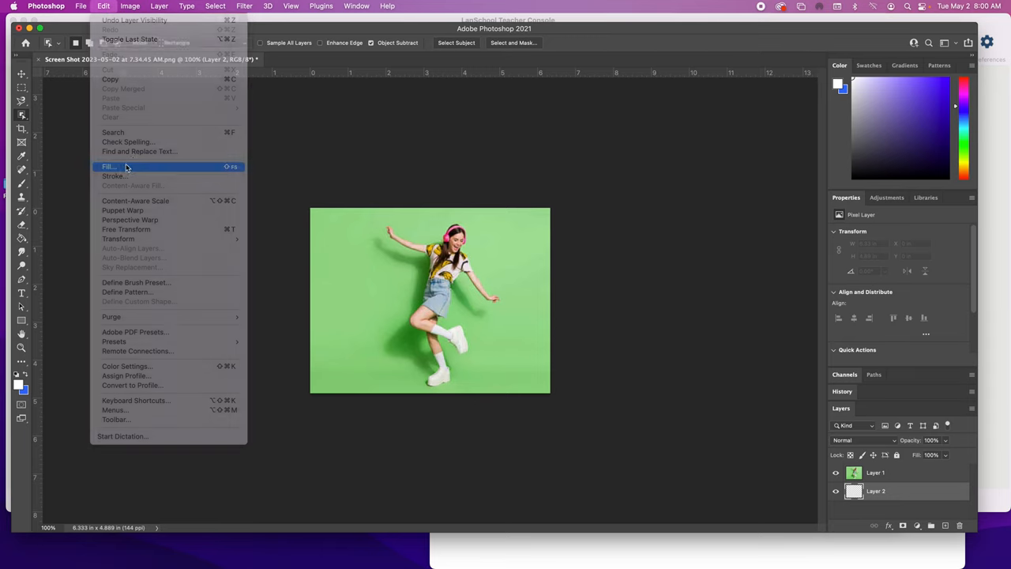
# Step: Fill the new lower layer with purple #8c3d85 using Edit > Fill
pyautogui.click(109, 166)
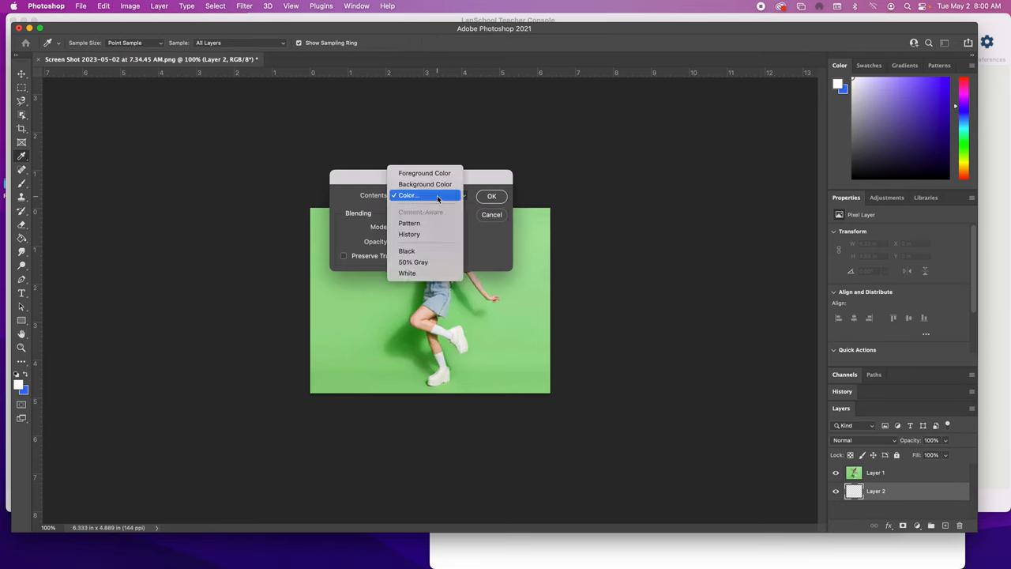
pyautogui.click(408, 195)
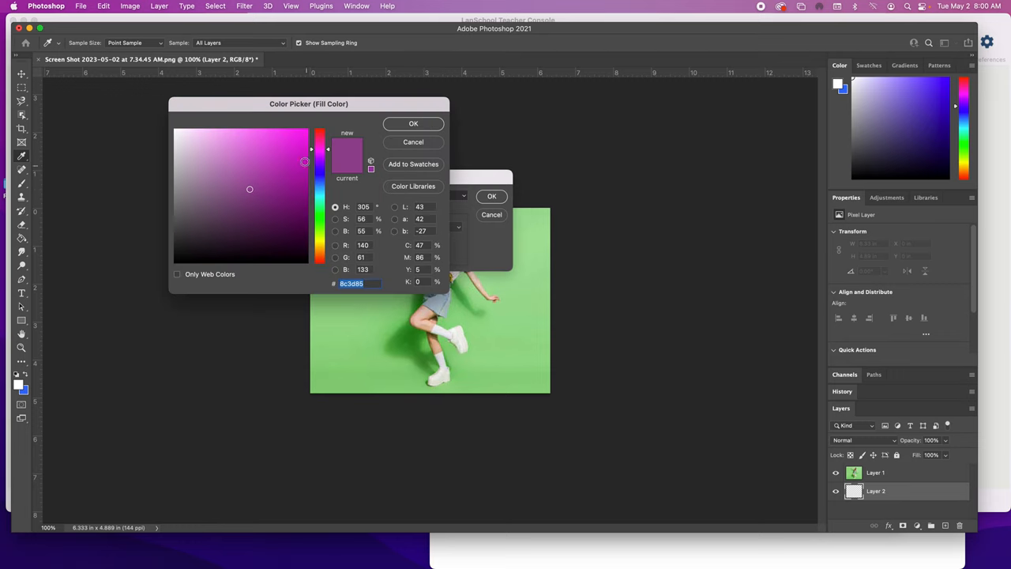
pyautogui.click(250, 189)
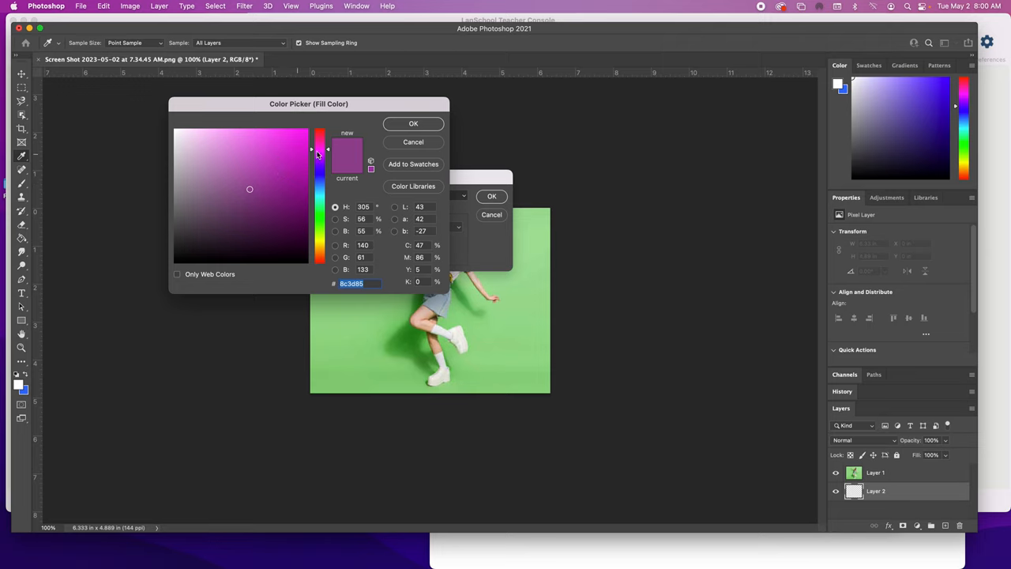
pyautogui.click(413, 123)
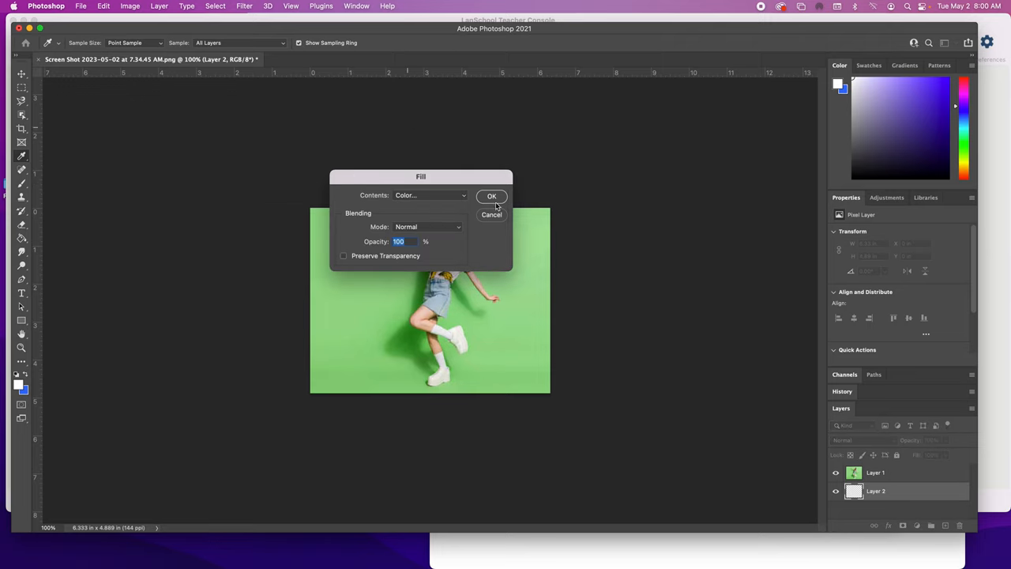
pyautogui.click(491, 196)
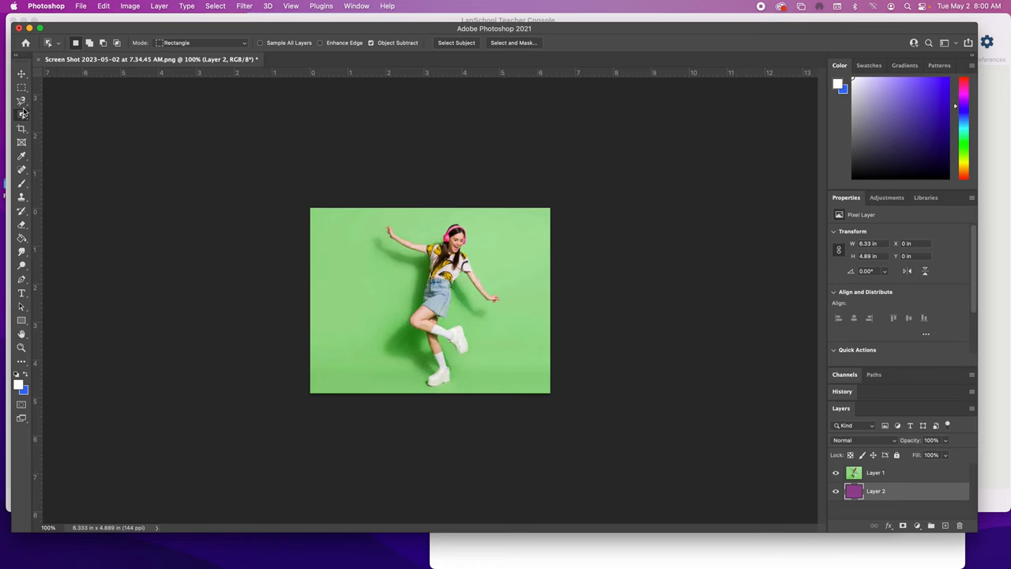
# Step: Box-select the dancing girl on Layer 1 with the Object Selection Tool
pyautogui.click(22, 99)
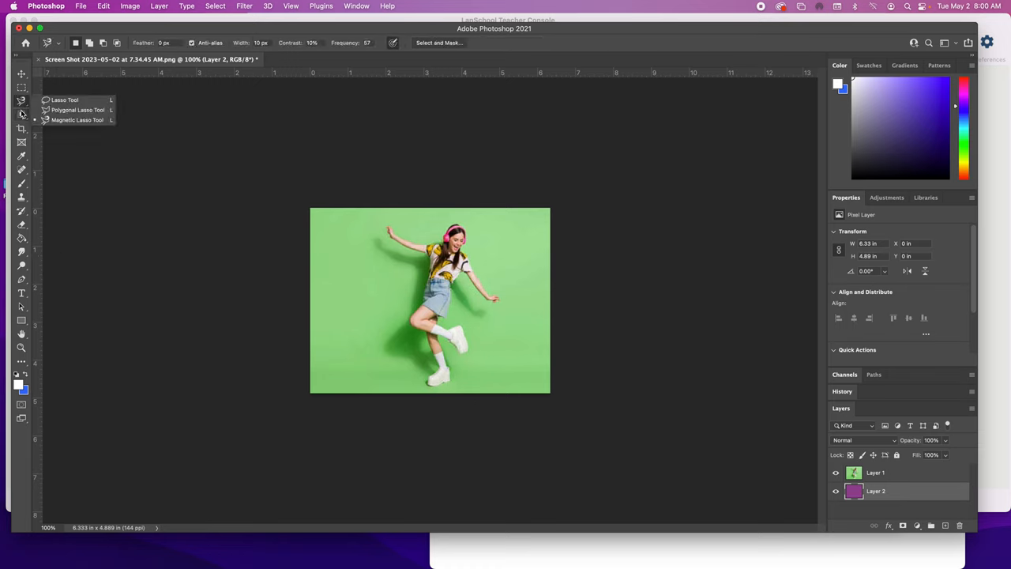
pyautogui.click(22, 128)
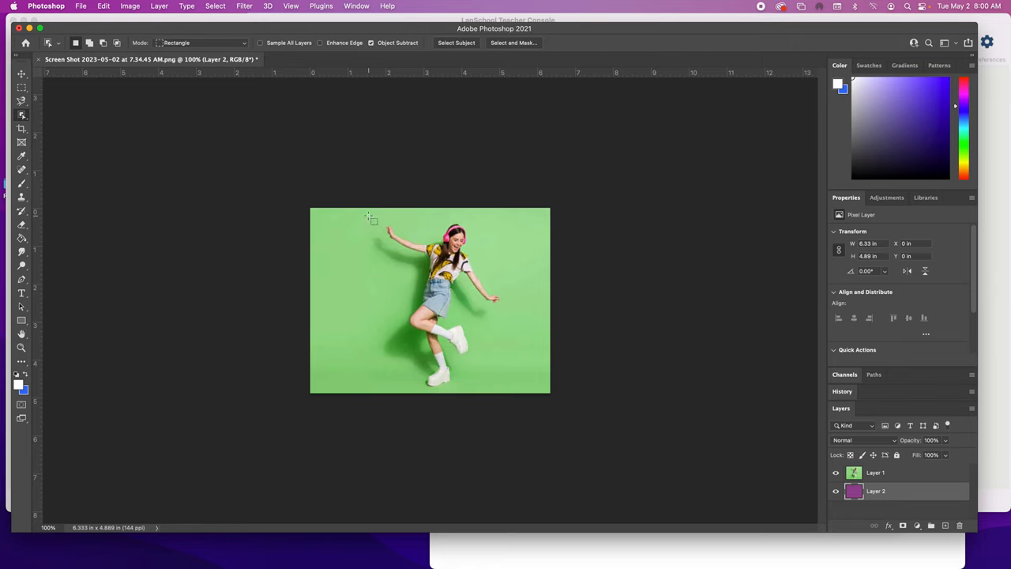
pyautogui.moveTo(369, 219); pyautogui.dragTo(482, 387)
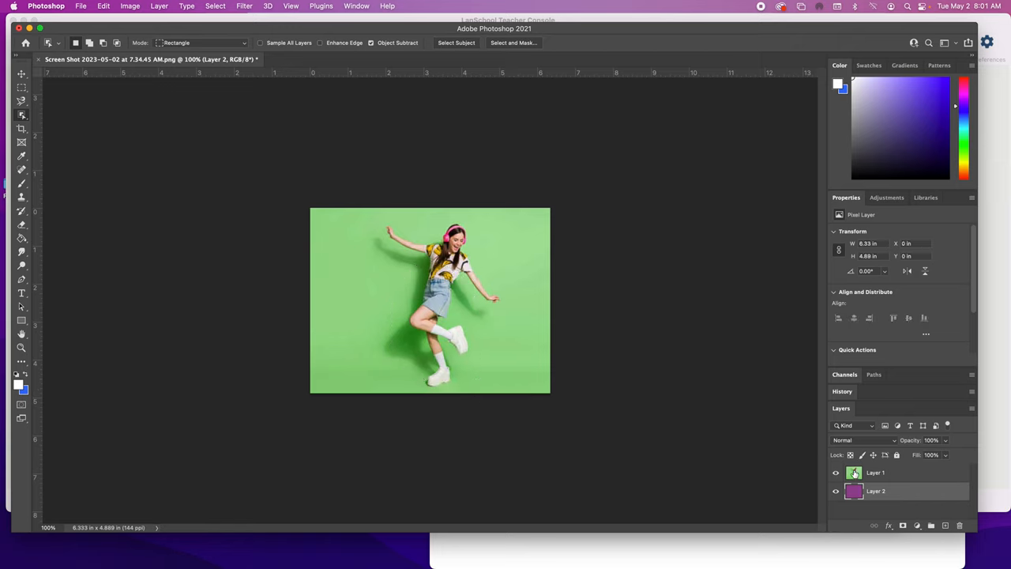
pyautogui.click(875, 471)
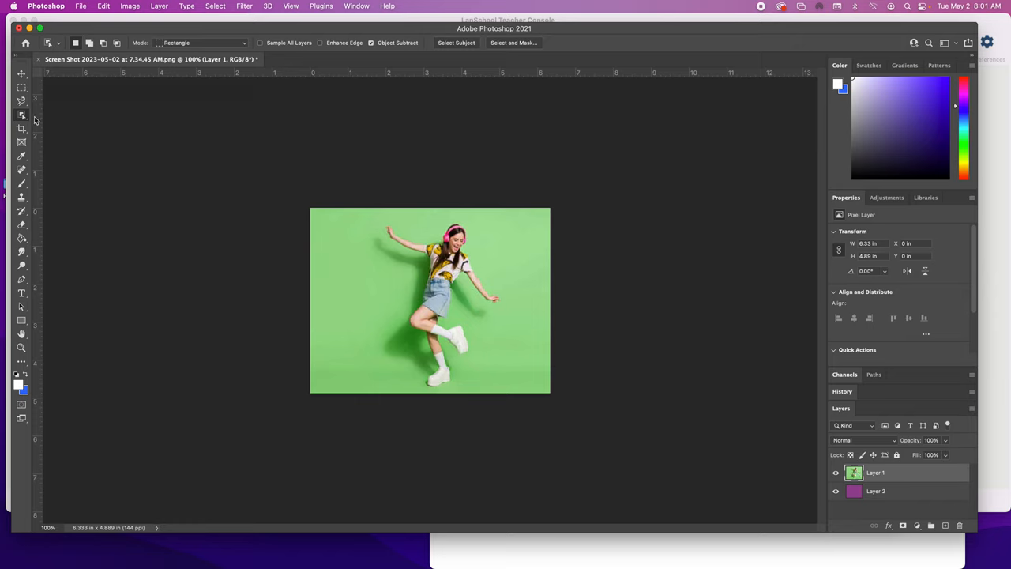
pyautogui.moveTo(342, 213)
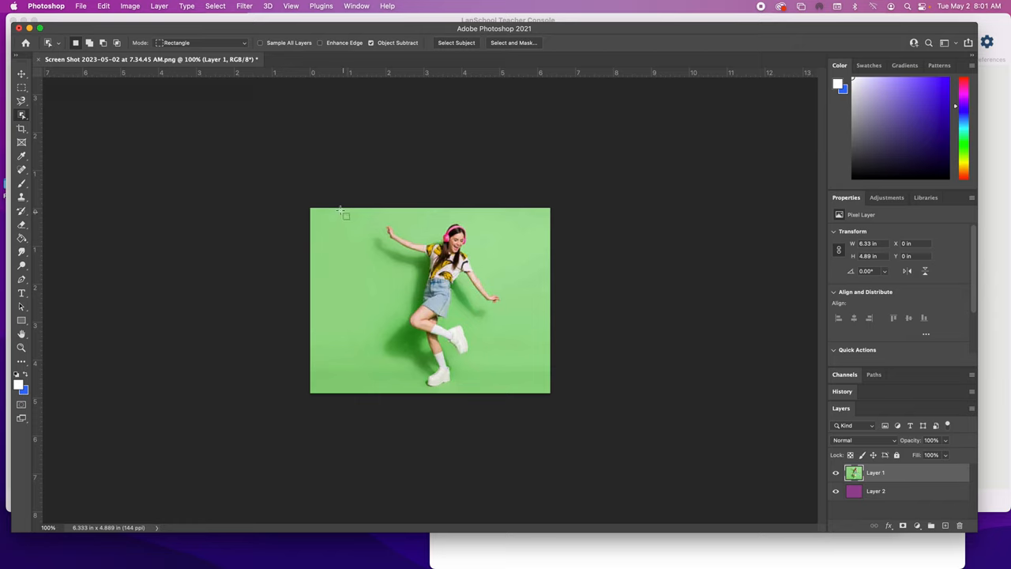
pyautogui.moveTo(342, 211); pyautogui.dragTo(512, 393)
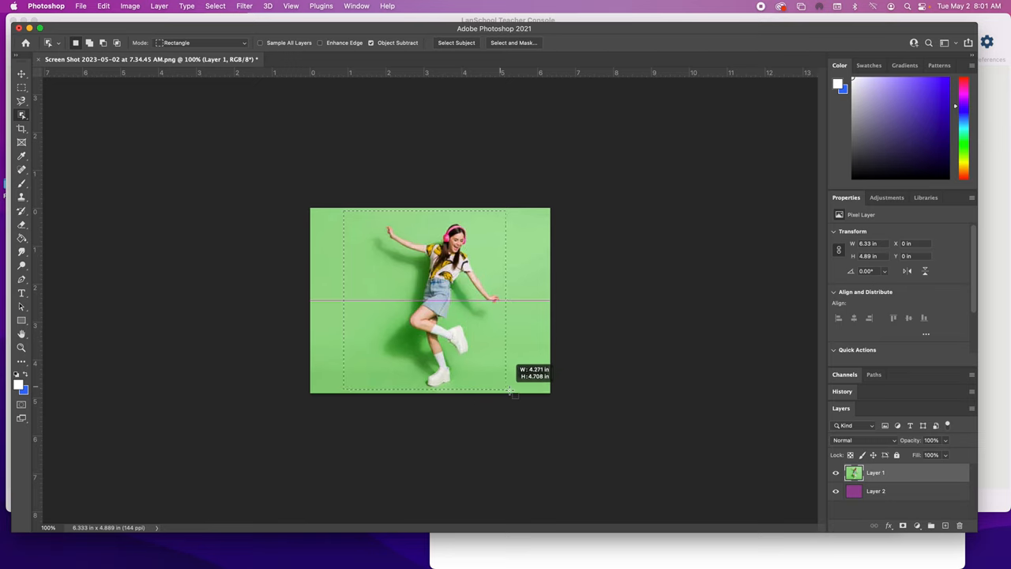
pyautogui.moveTo(513, 395); pyautogui.dragTo(521, 391)
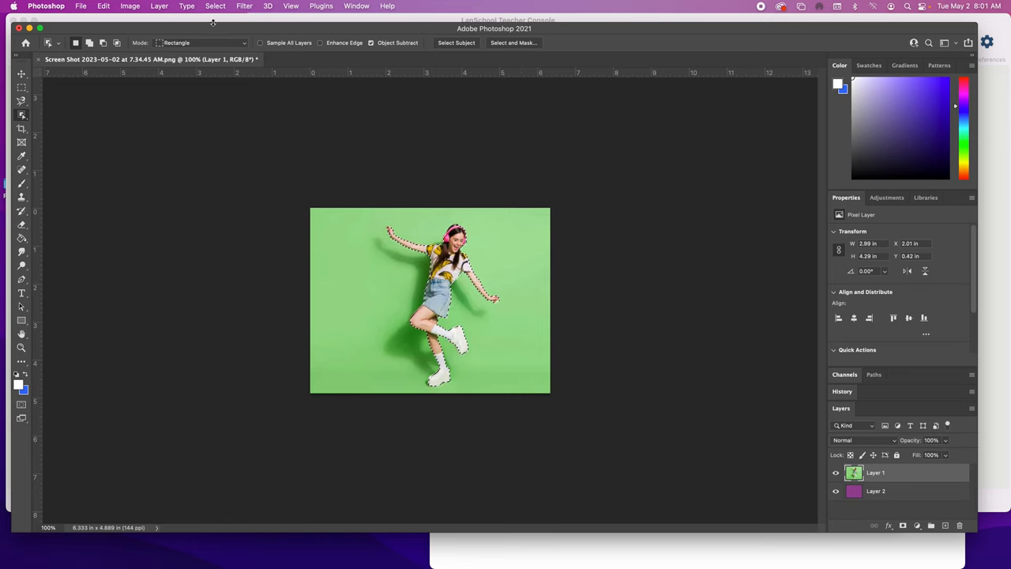
# Step: Invert the selection, delete the green backdrop, then deselect
pyautogui.click(215, 5)
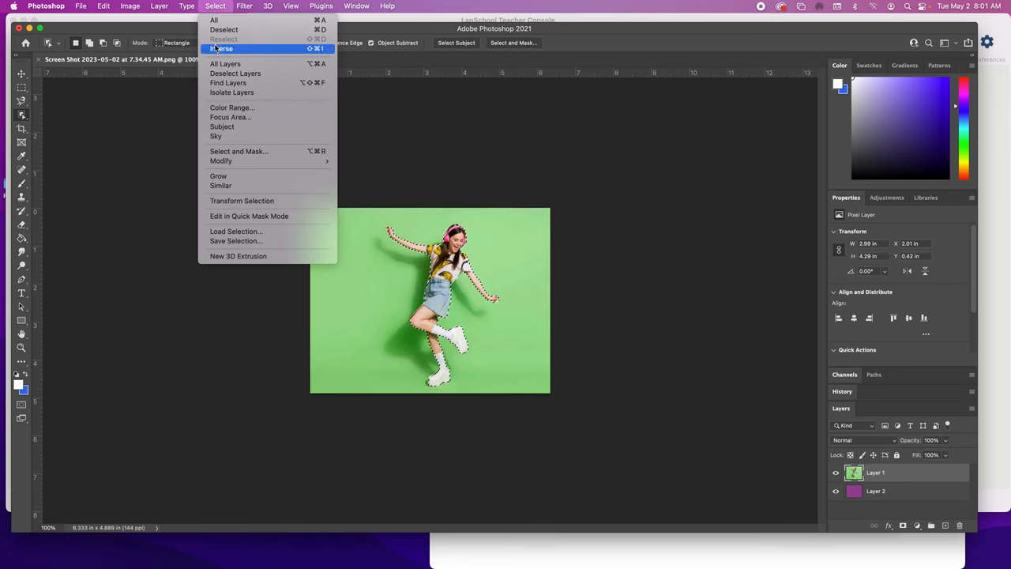
pyautogui.click(221, 48)
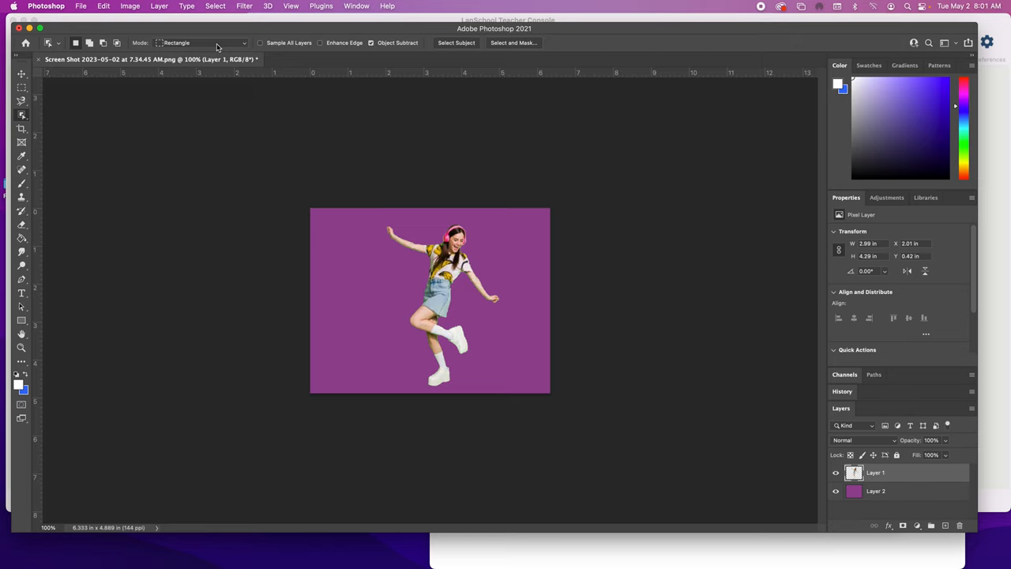
pyautogui.click(130, 6)
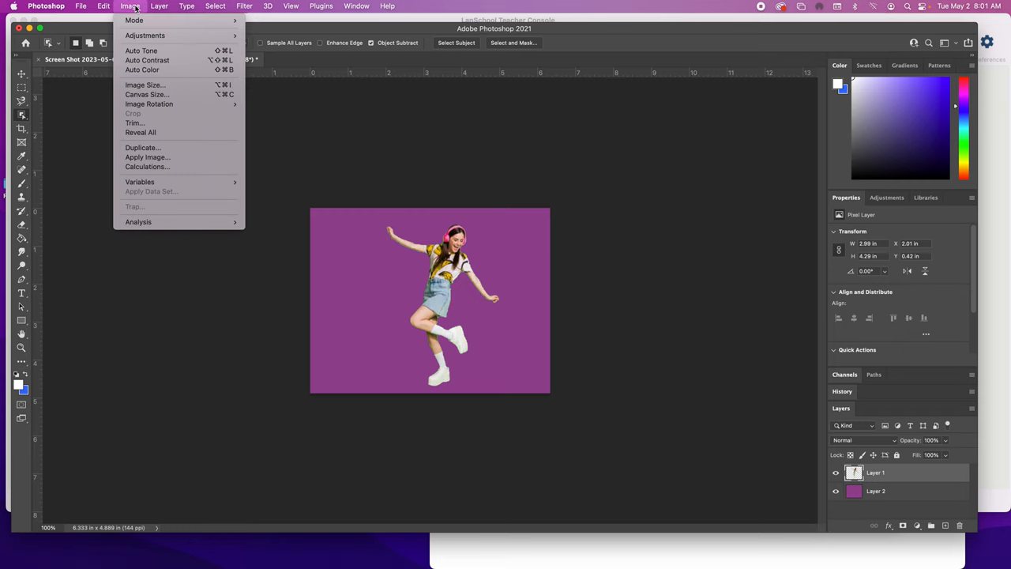
pyautogui.moveTo(196, 28)
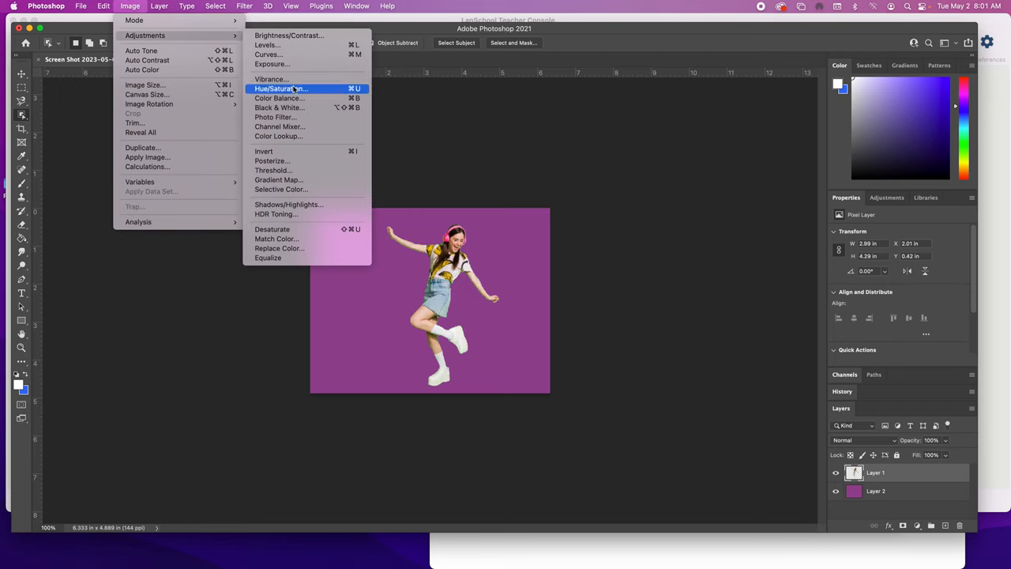
# Step: Apply Hue/Saturation to the dancer with Saturation -95 and Lightness -83
pyautogui.click(278, 88)
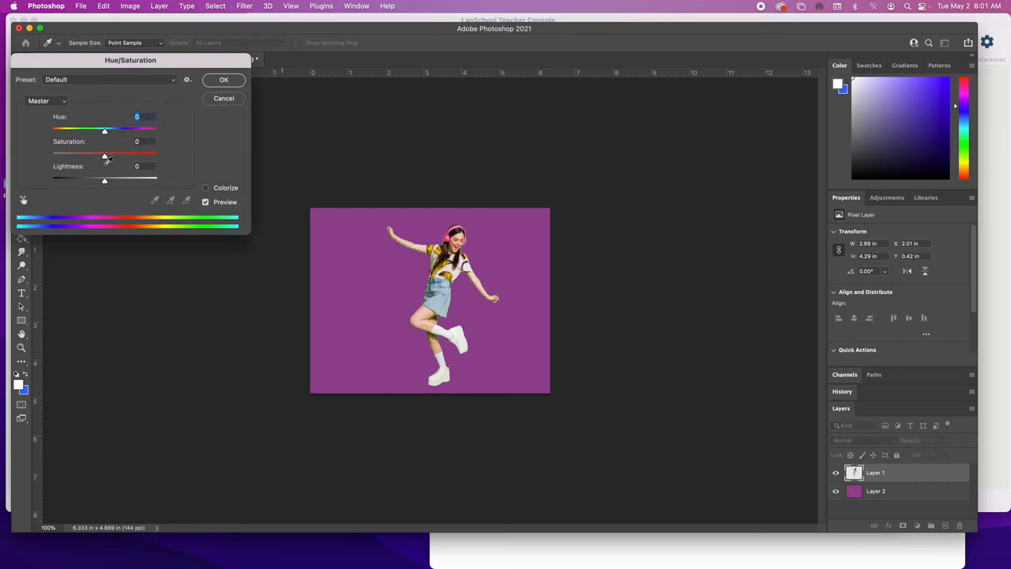
pyautogui.moveTo(104, 179); pyautogui.dragTo(77, 180)
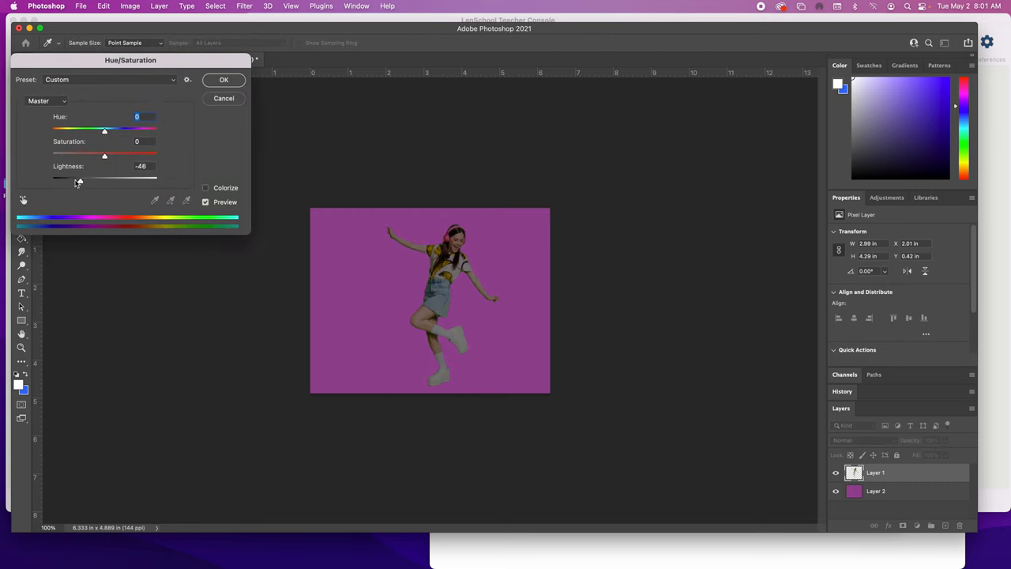
pyautogui.moveTo(79, 178); pyautogui.dragTo(62, 177)
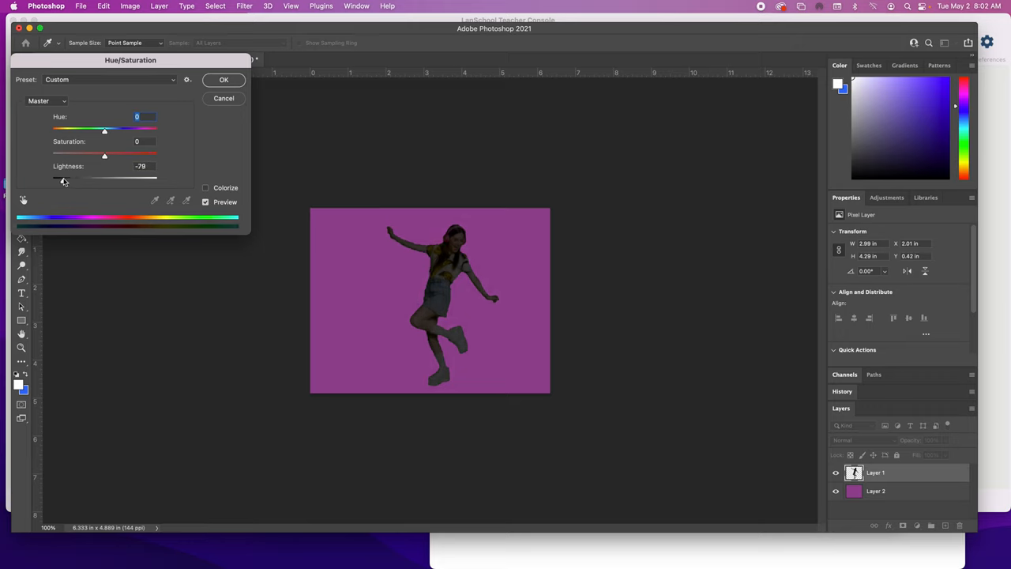
pyautogui.moveTo(93, 177); pyautogui.dragTo(85, 178)
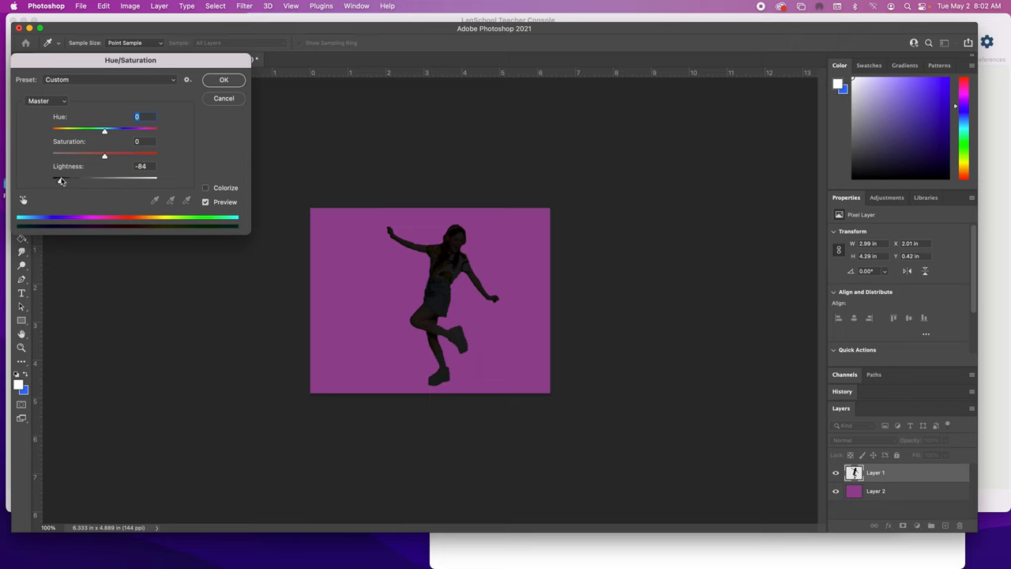
pyautogui.moveTo(62, 177); pyautogui.dragTo(73, 177)
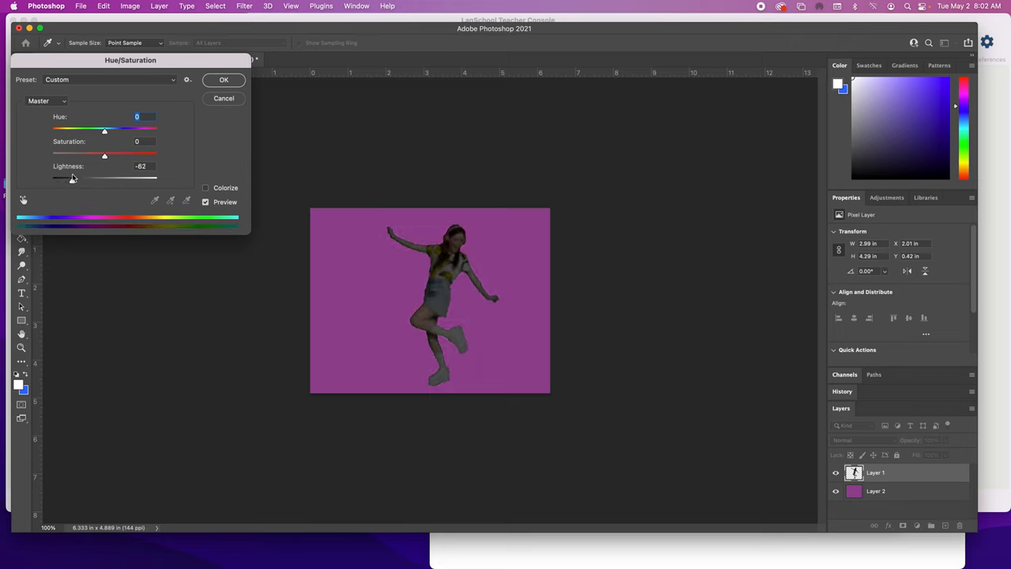
pyautogui.moveTo(104, 151); pyautogui.dragTo(90, 151)
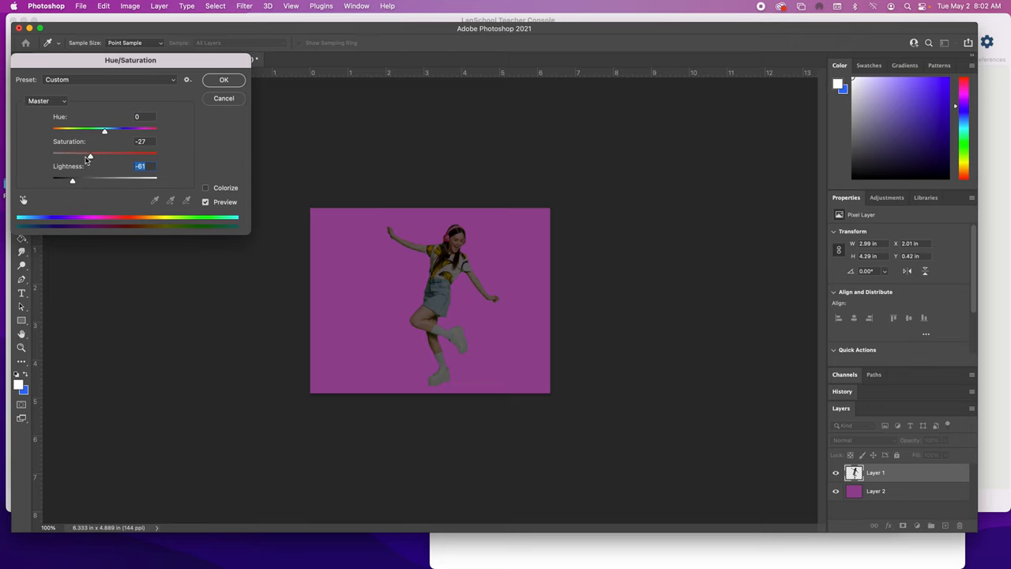
pyautogui.moveTo(104, 152); pyautogui.dragTo(54, 152)
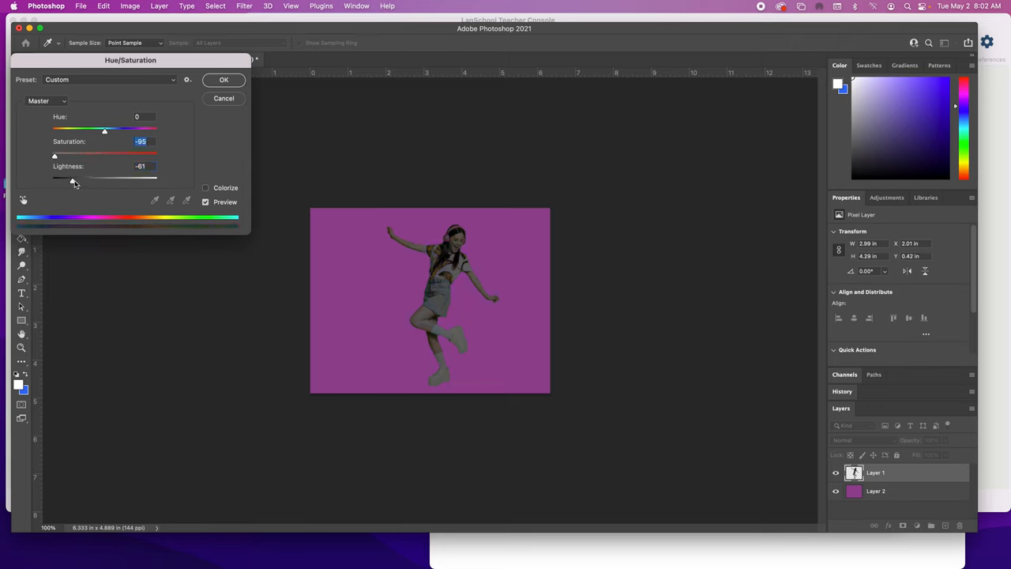
pyautogui.moveTo(74, 178); pyautogui.dragTo(62, 179)
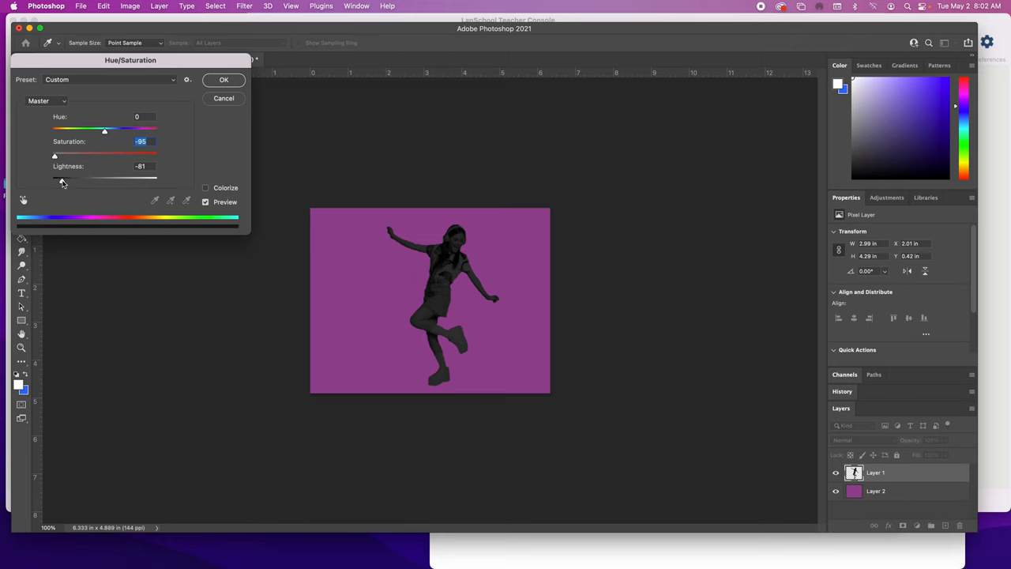
pyautogui.moveTo(56, 177); pyautogui.dragTo(54, 177)
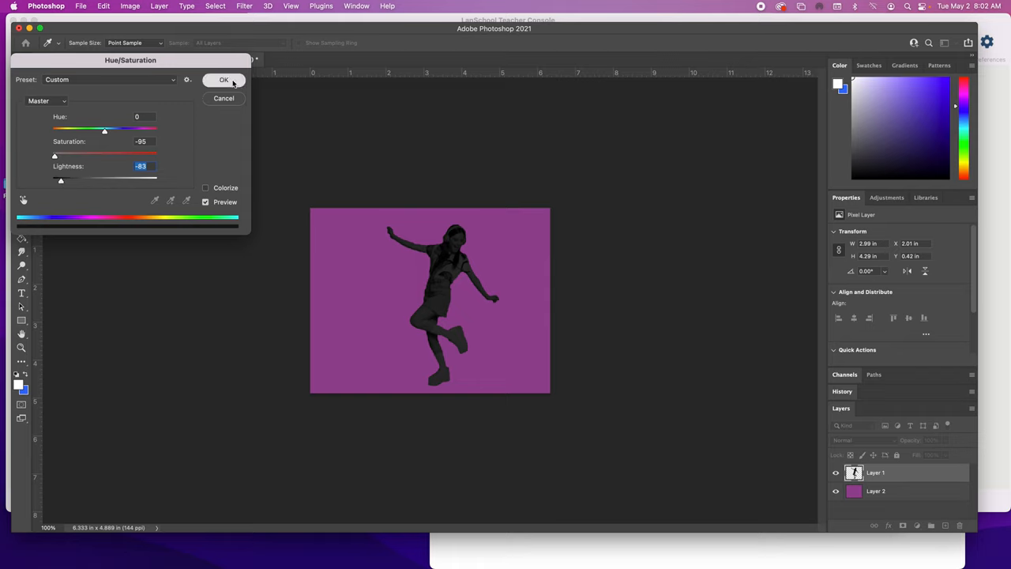
pyautogui.click(224, 80)
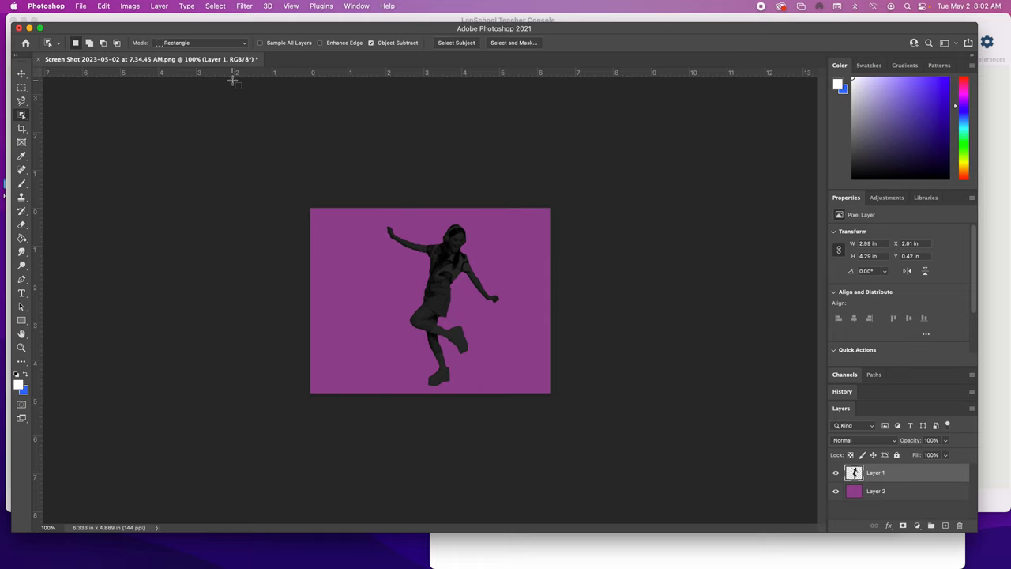
pyautogui.moveTo(27, 79)
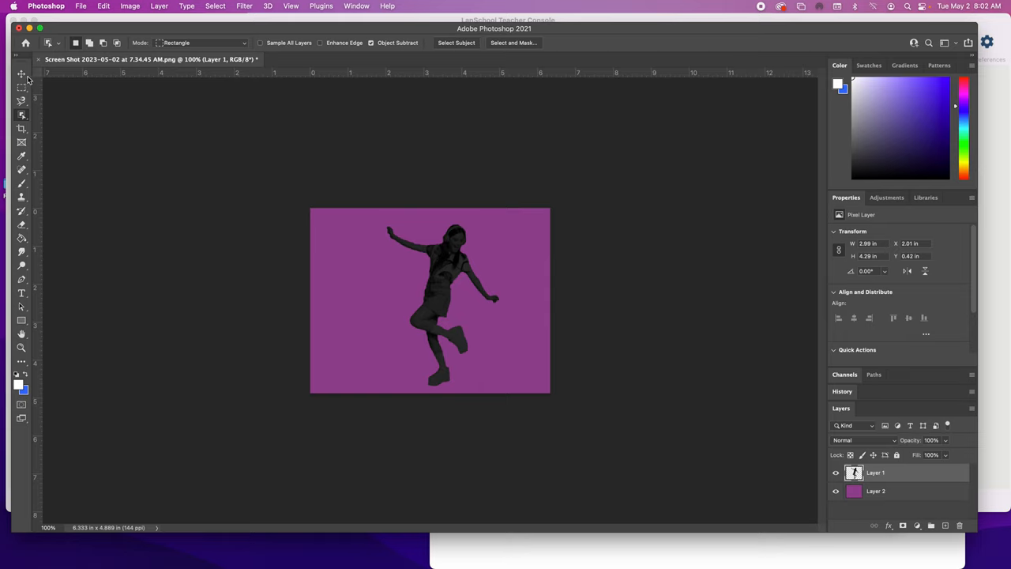
pyautogui.click(22, 73)
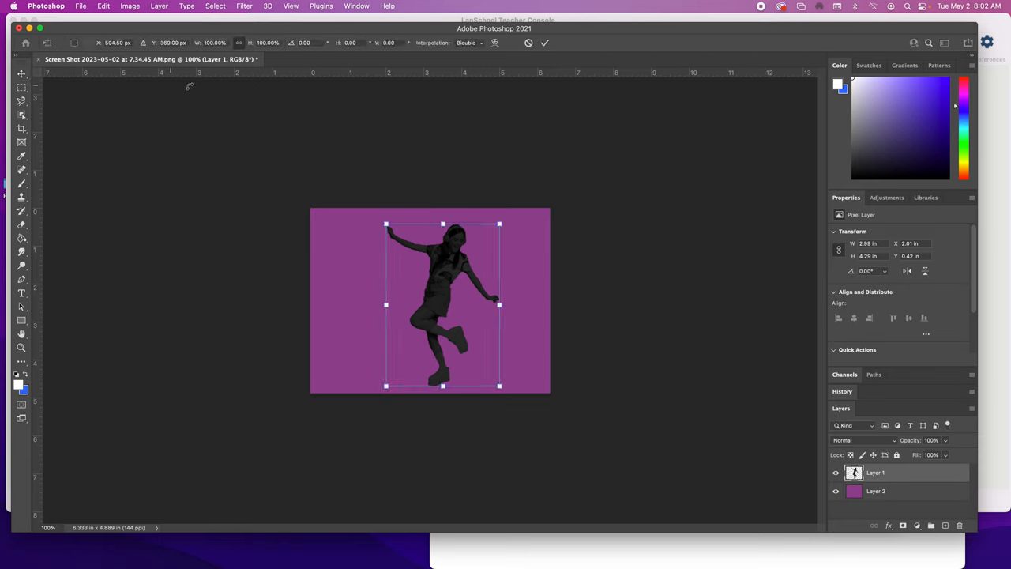
pyautogui.moveTo(500, 225); pyautogui.dragTo(484, 231)
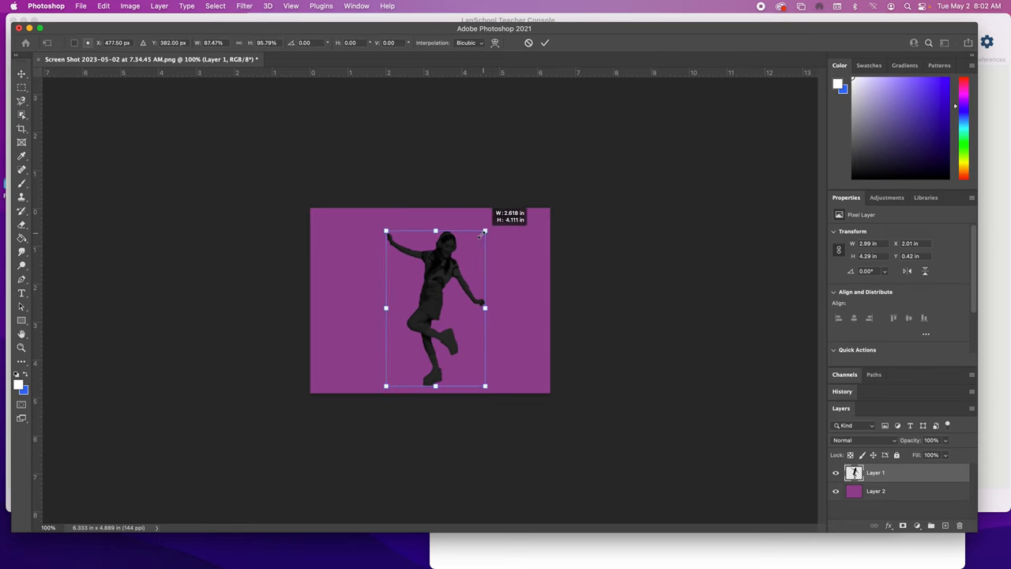
pyautogui.moveTo(484, 230); pyautogui.dragTo(499, 226)
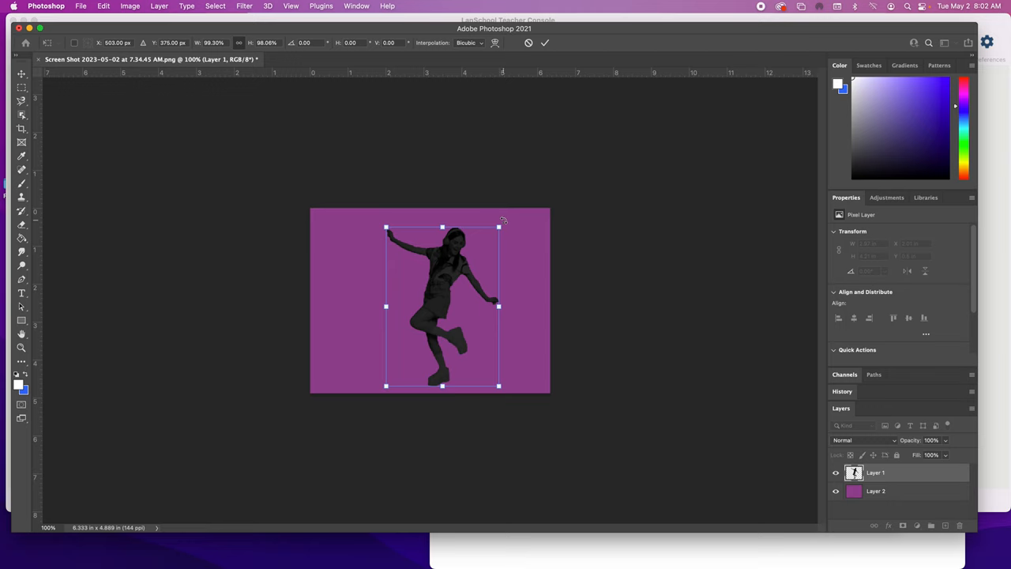
pyautogui.moveTo(498, 227); pyautogui.dragTo(503, 221)
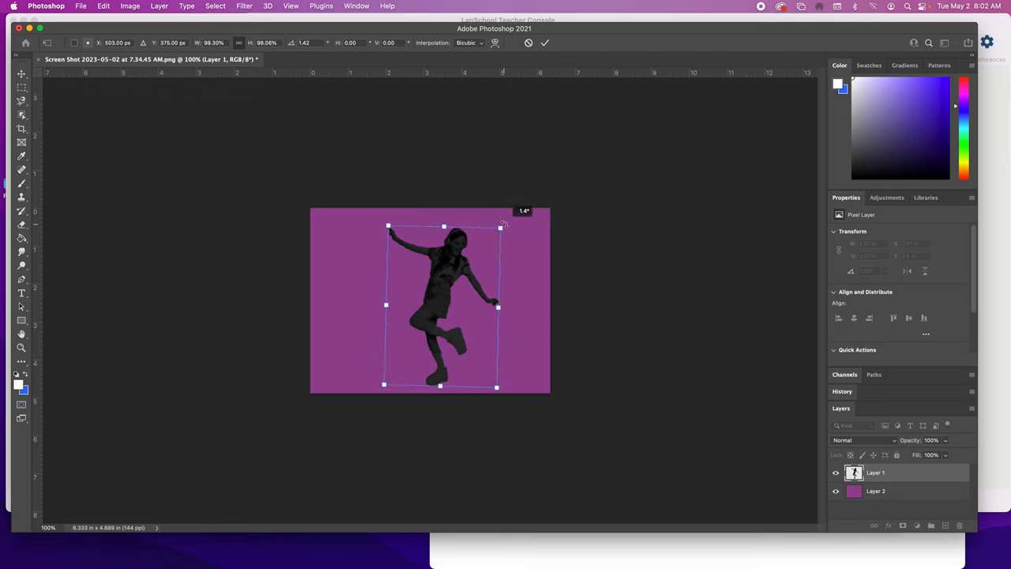
pyautogui.moveTo(503, 227); pyautogui.dragTo(499, 227)
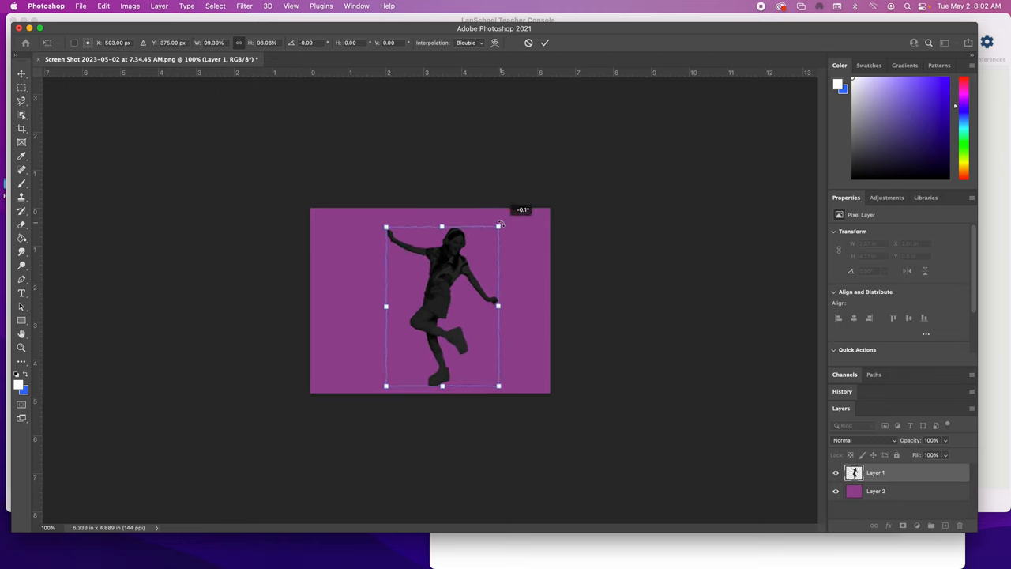
pyautogui.click(544, 42)
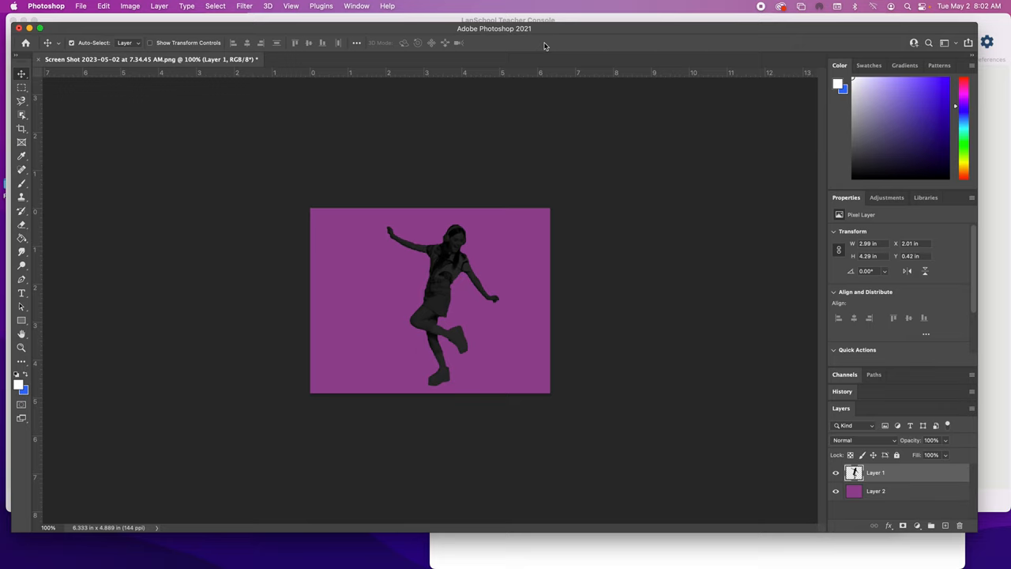
pyautogui.moveTo(504, 60)
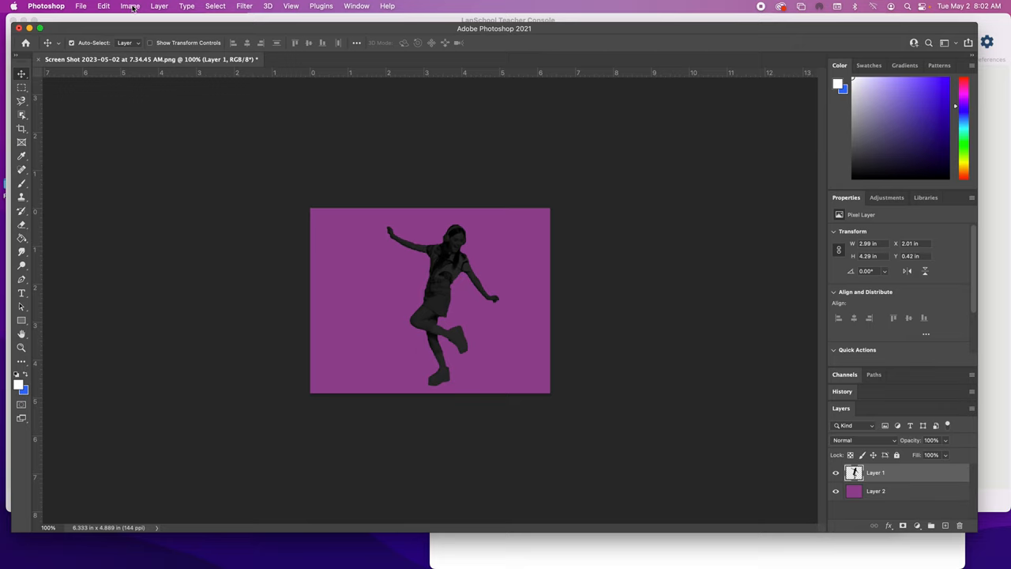
# Step: Browse the Layer and Image menus, then flip the silhouette horizontally via Edit > Transform
pyautogui.click(159, 6)
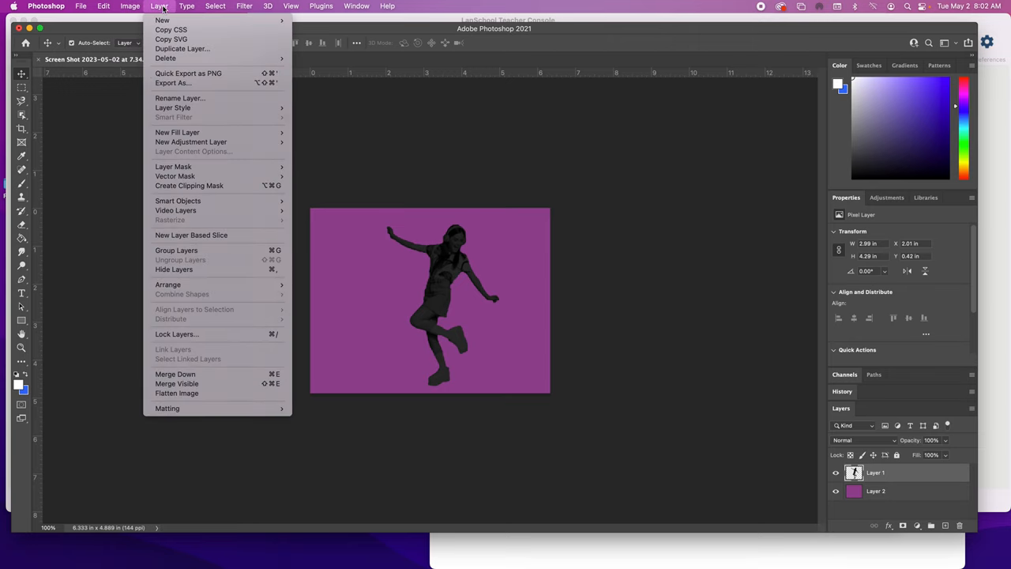
pyautogui.click(129, 6)
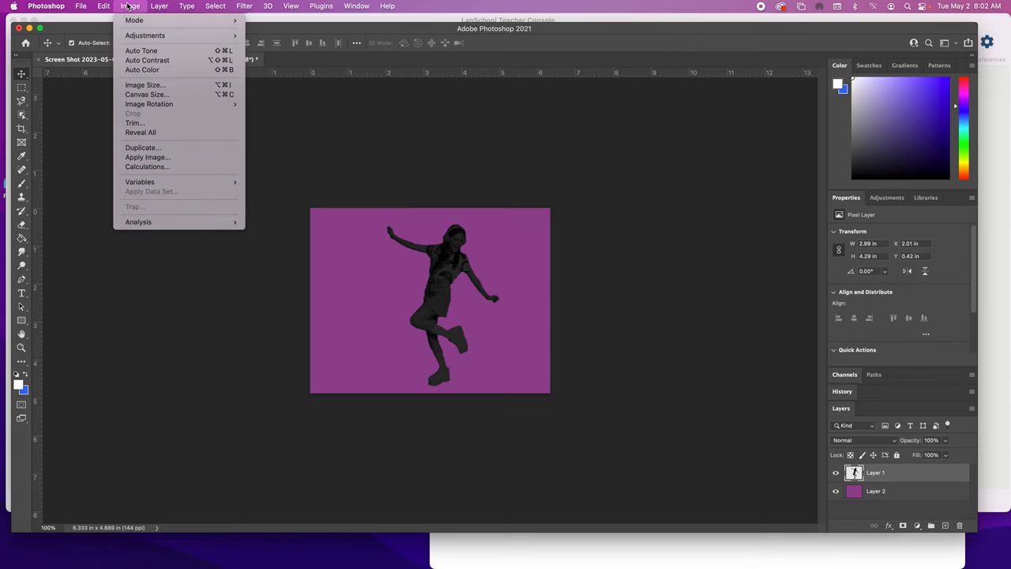
pyautogui.click(133, 20)
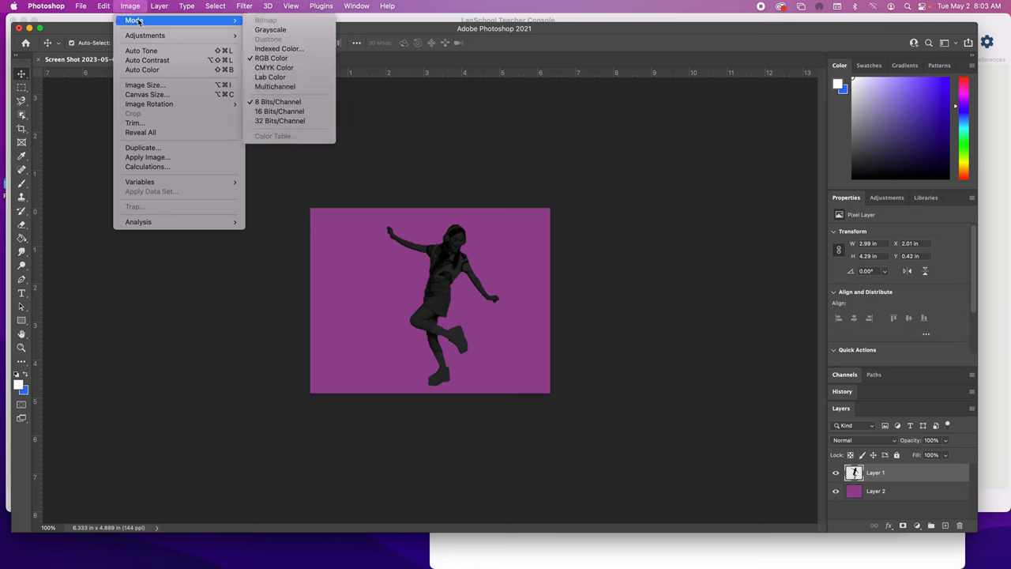
pyautogui.click(103, 6)
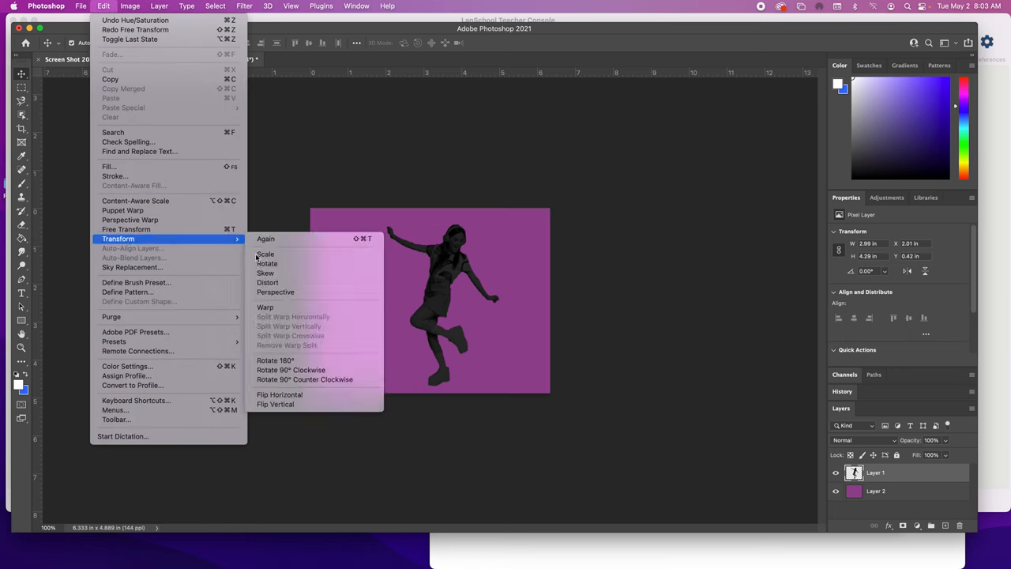
pyautogui.moveTo(284, 347)
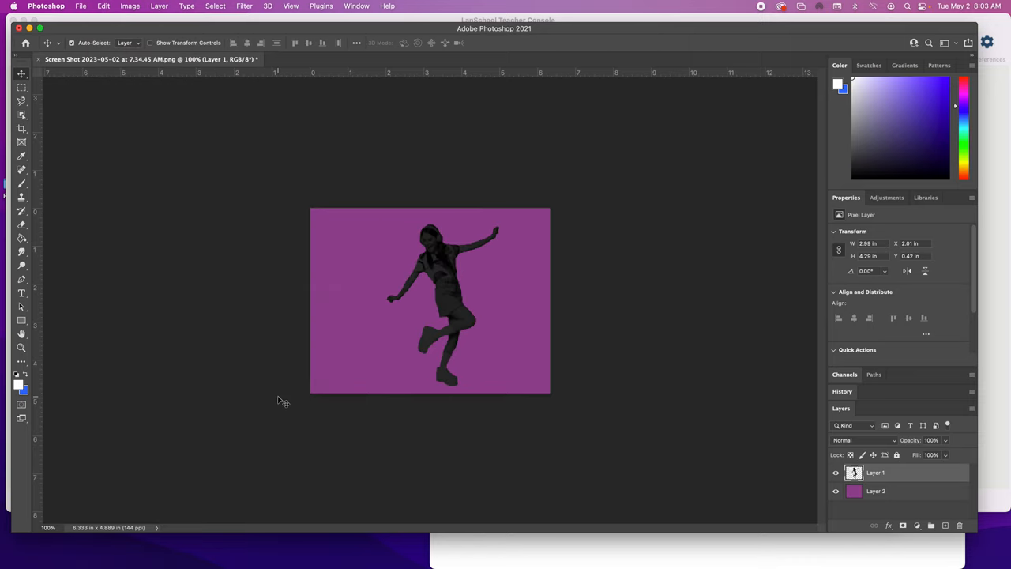
pyautogui.click(102, 5)
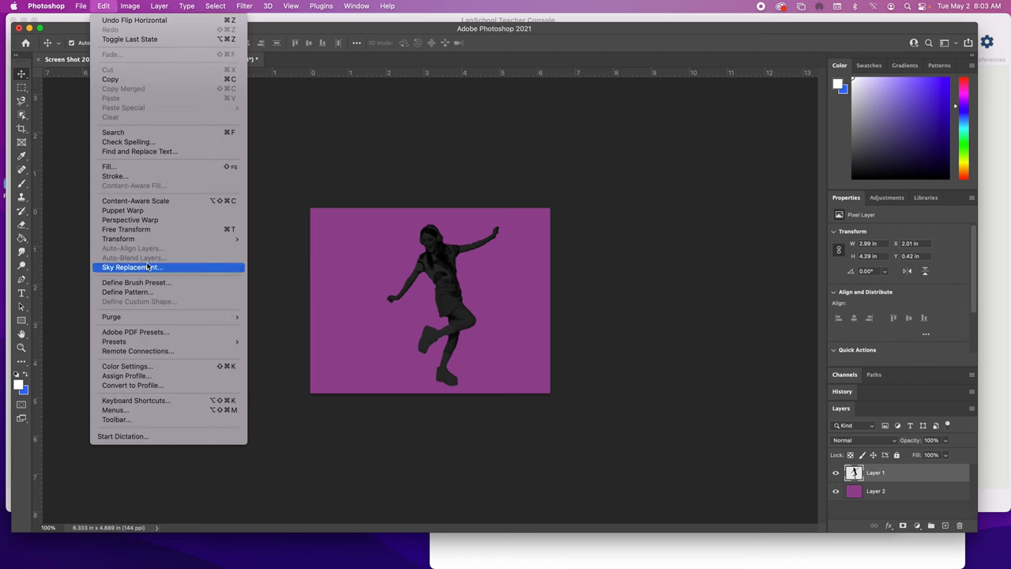
pyautogui.moveTo(235, 250)
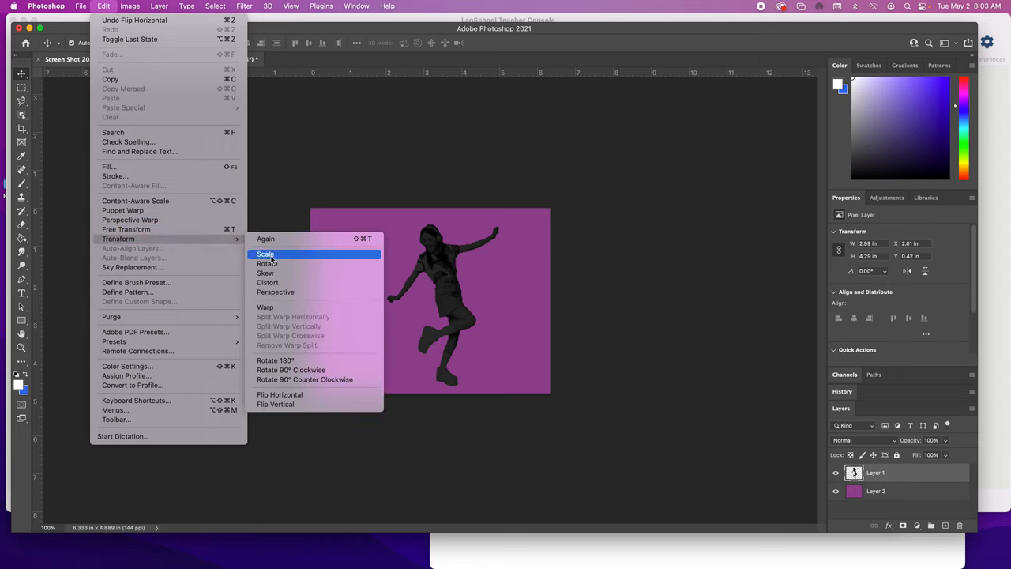
pyautogui.moveTo(275, 291)
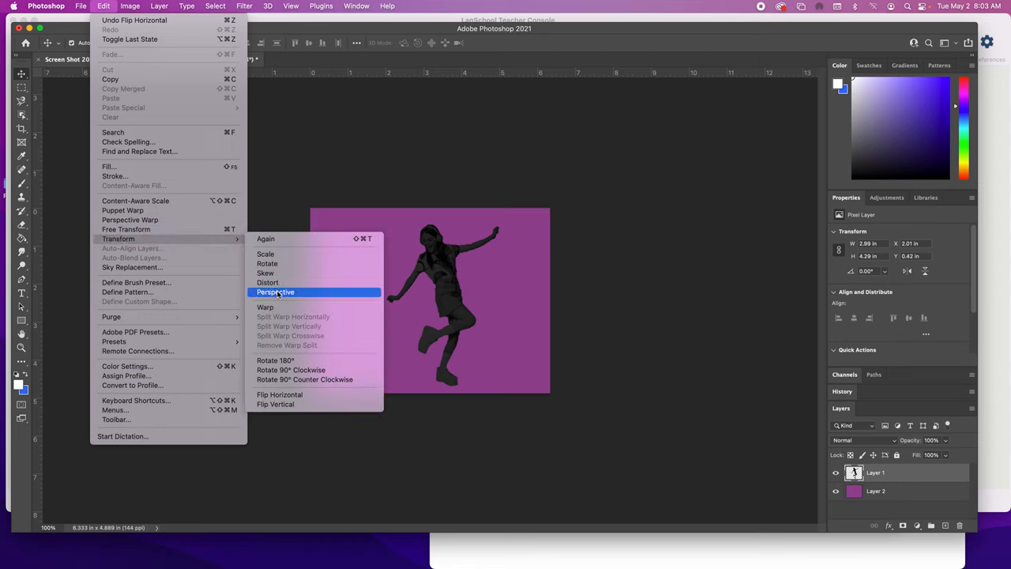
pyautogui.moveTo(265, 306)
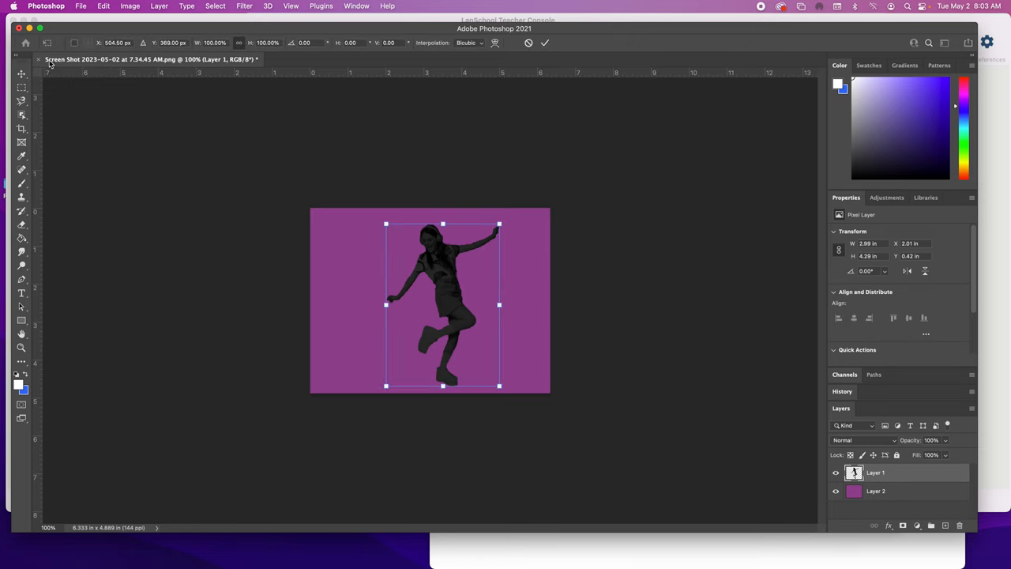
pyautogui.moveTo(505, 219)
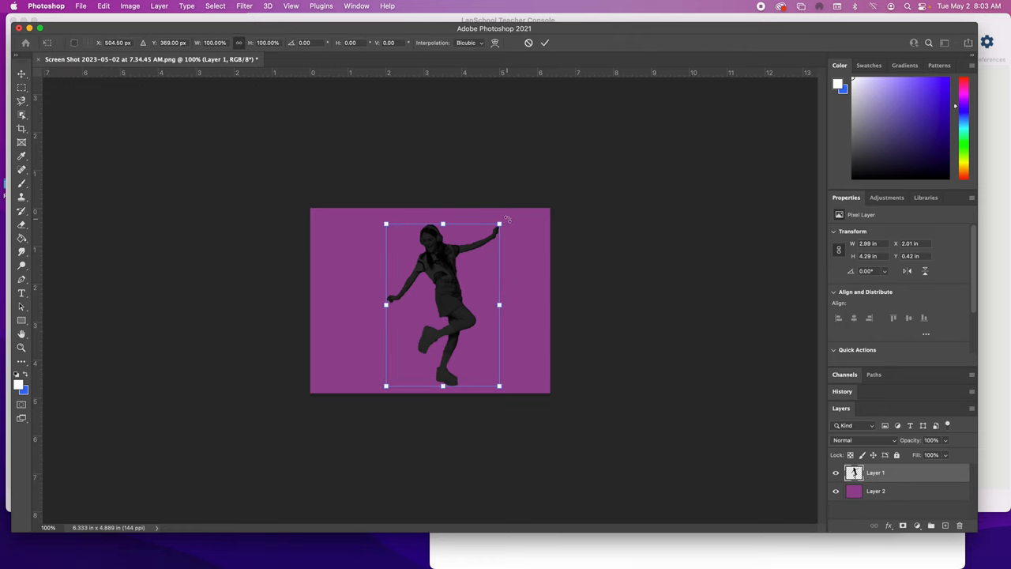
# Step: Nudge the silhouette's transform slightly and commit it
pyautogui.moveTo(502, 223); pyautogui.dragTo(509, 216)
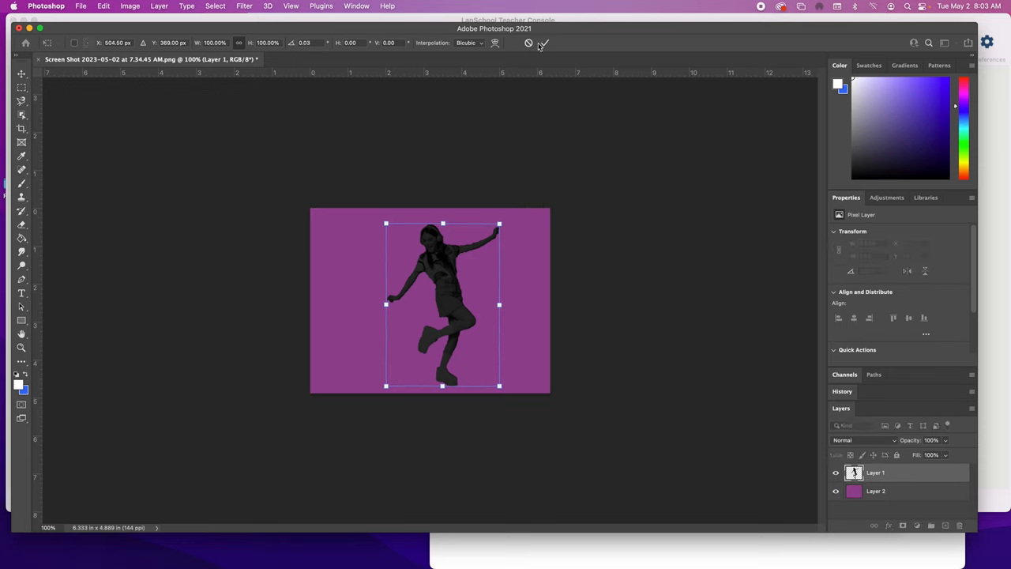
pyautogui.click(543, 43)
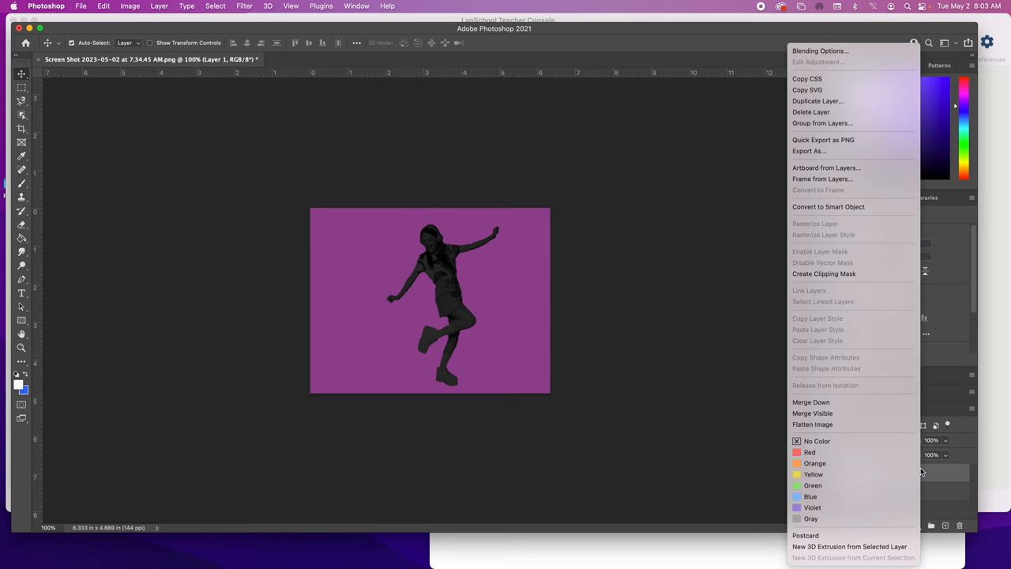
pyautogui.moveTo(810, 112)
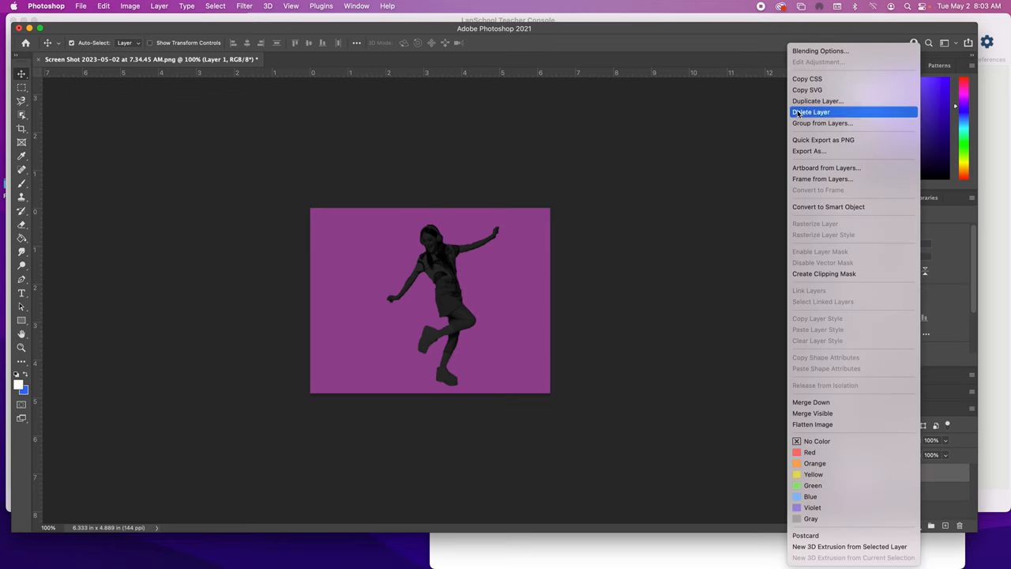
# Step: Duplicate the dancer's layer as 'twin' and scale the copy to about 84%
pyautogui.click(817, 101)
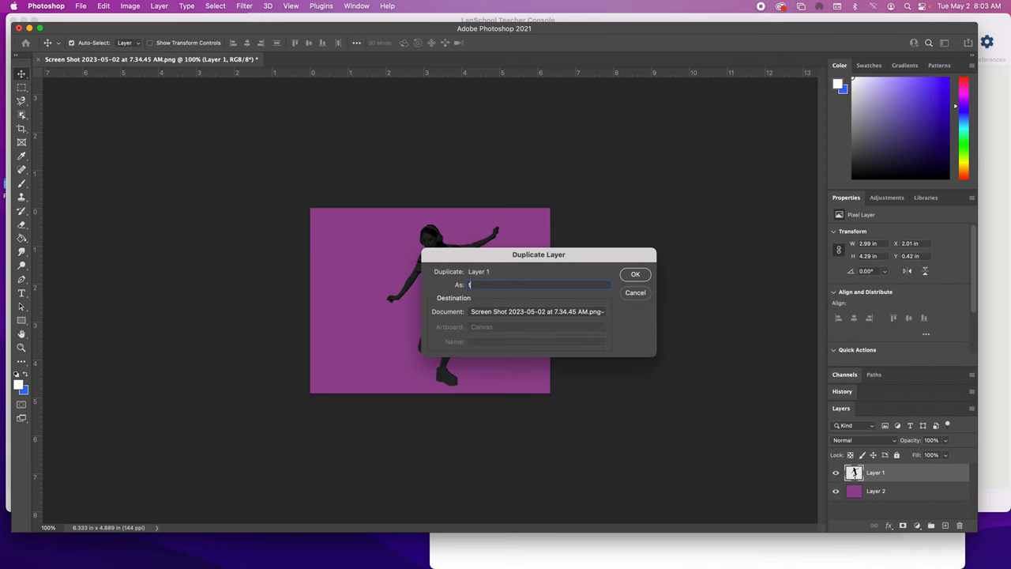
pyautogui.write('twin')
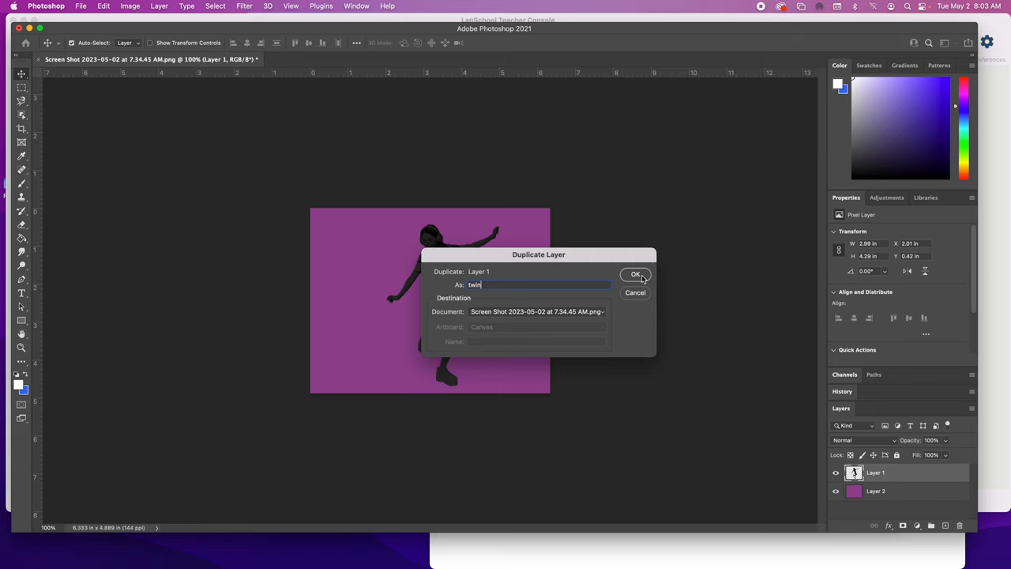
pyautogui.click(636, 274)
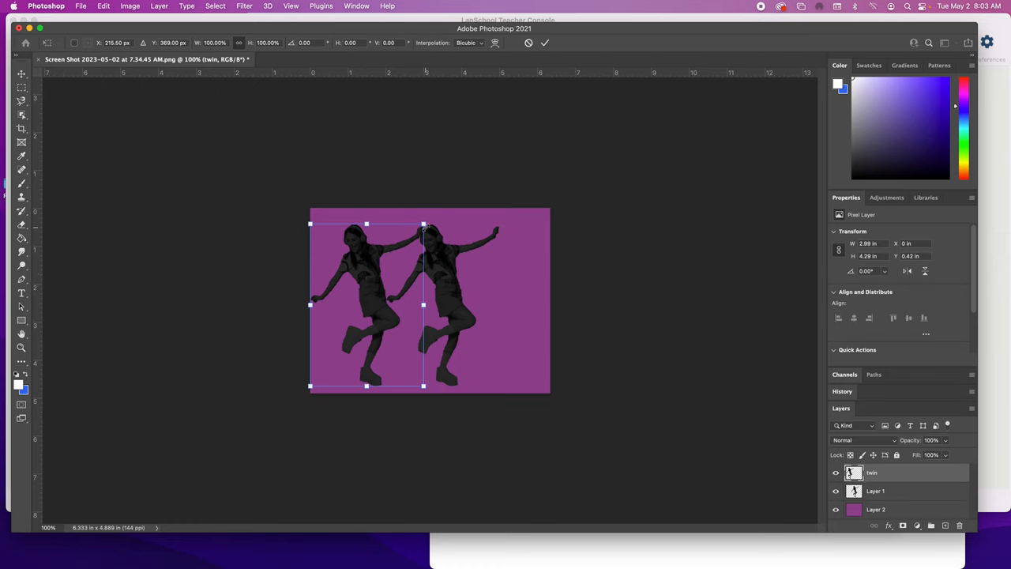
pyautogui.moveTo(423, 223); pyautogui.dragTo(404, 250)
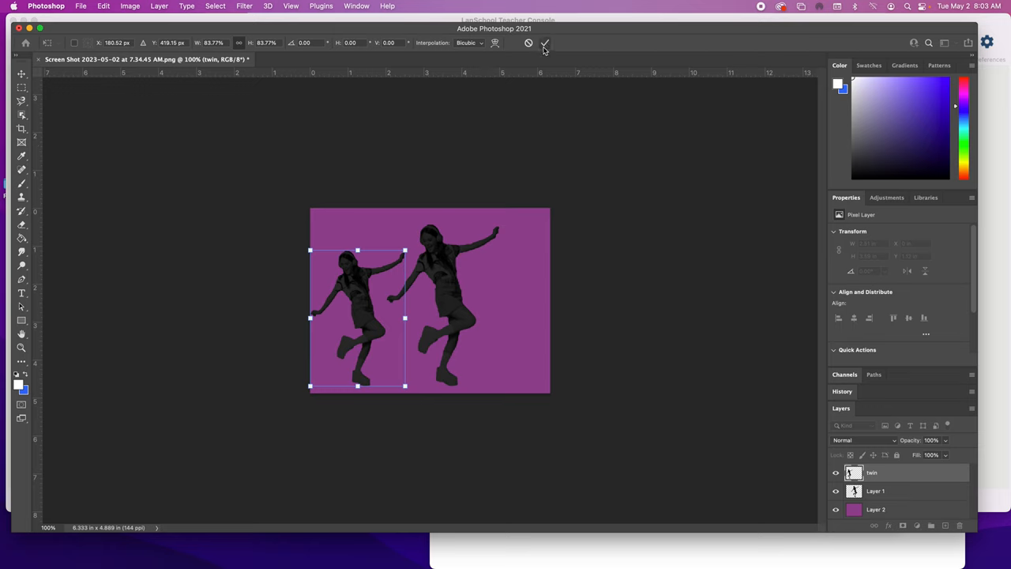
pyautogui.click(545, 43)
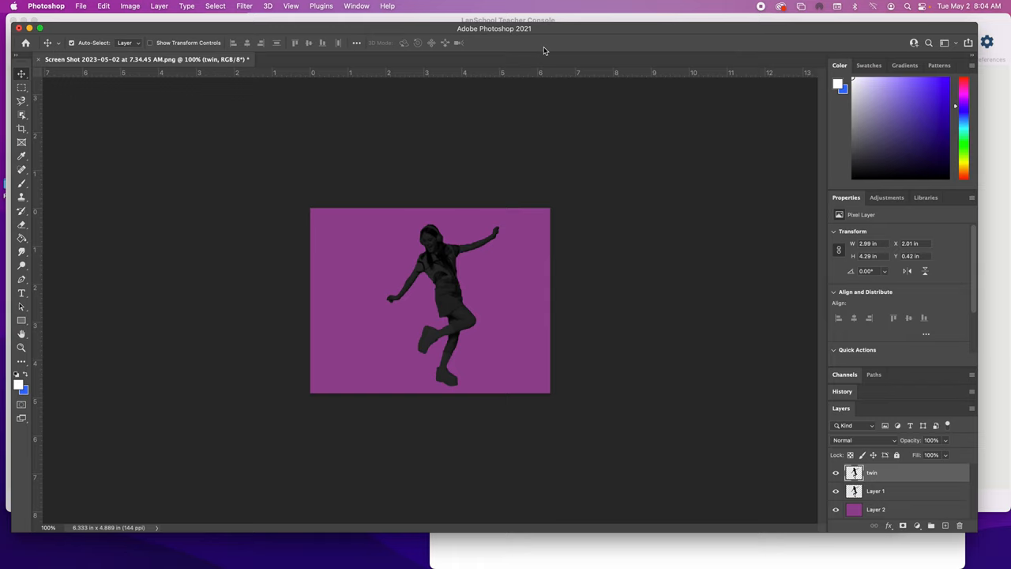
pyautogui.moveTo(238, 57)
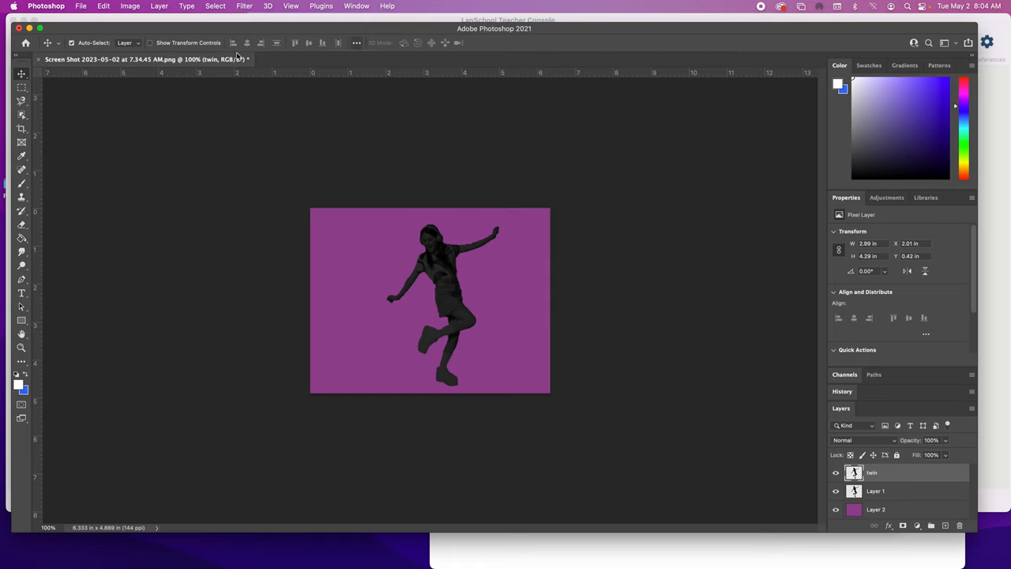
pyautogui.moveTo(21, 251)
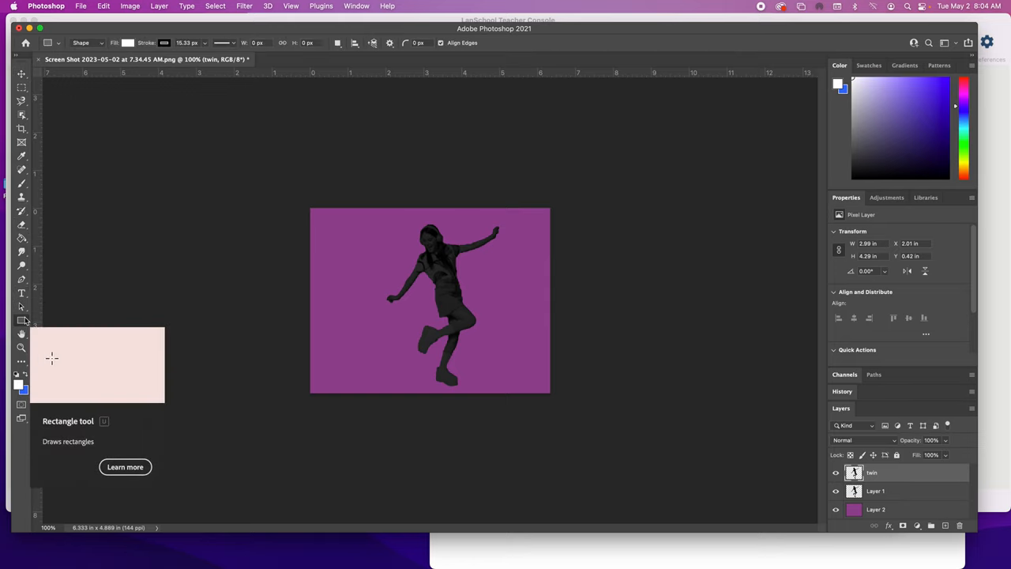
# Step: Pick the Rectangle Tool and open its Fill swatch choices
pyautogui.click(21, 320)
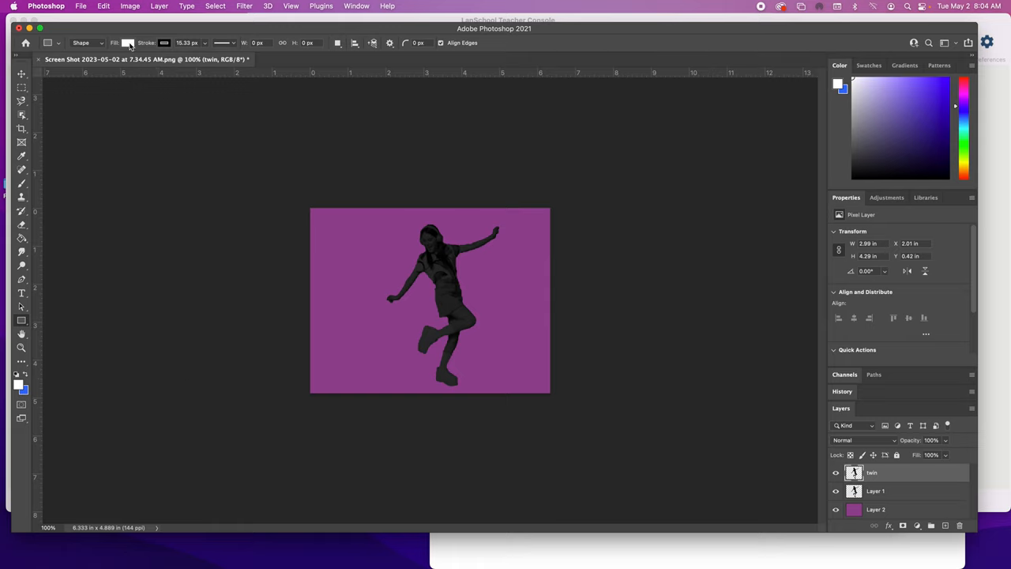
pyautogui.click(128, 43)
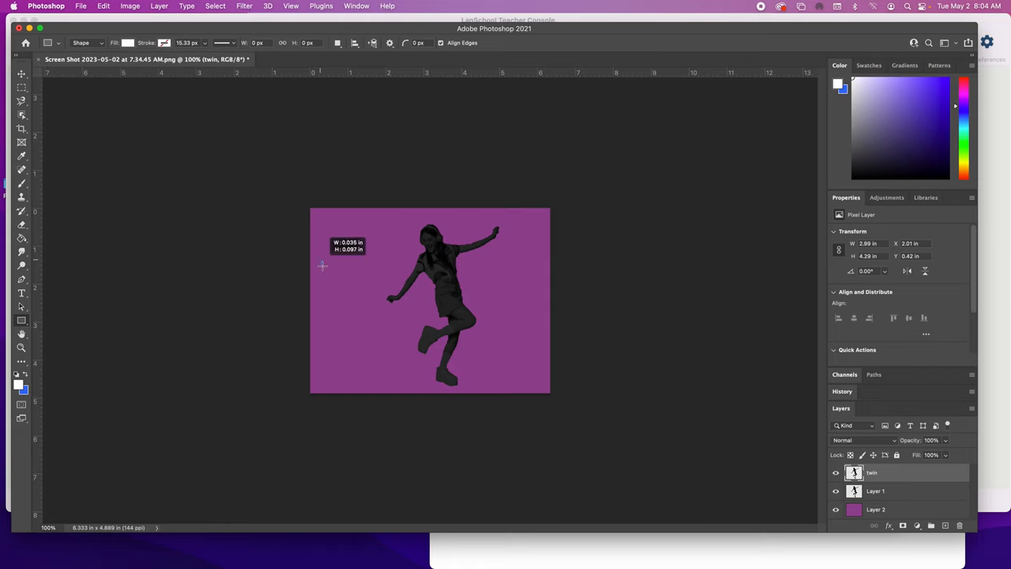
# Step: Draw a white rectangle left of the girl, then move it lower on the canvas
pyautogui.moveTo(321, 259); pyautogui.dragTo(352, 302)
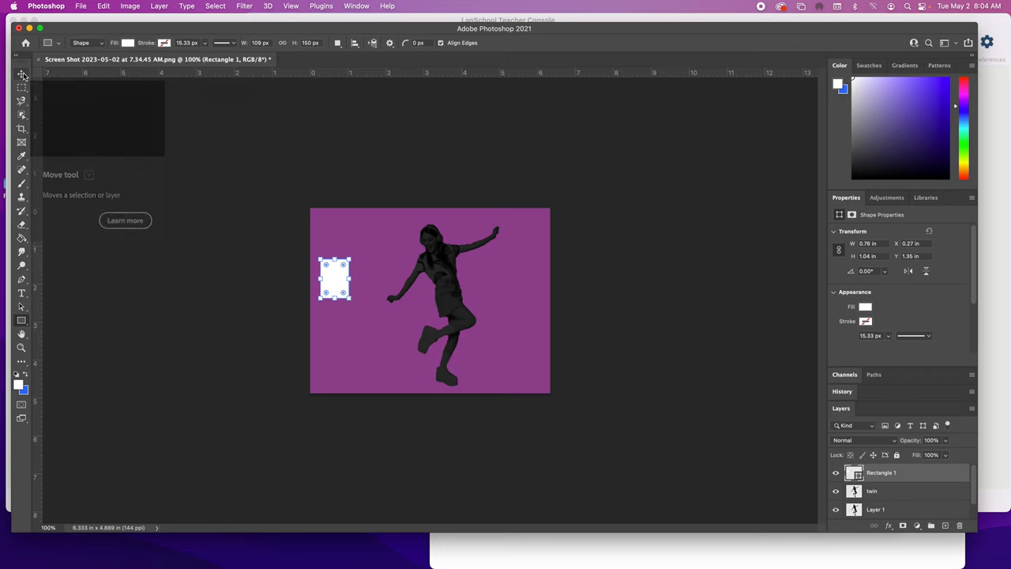
pyautogui.click(21, 73)
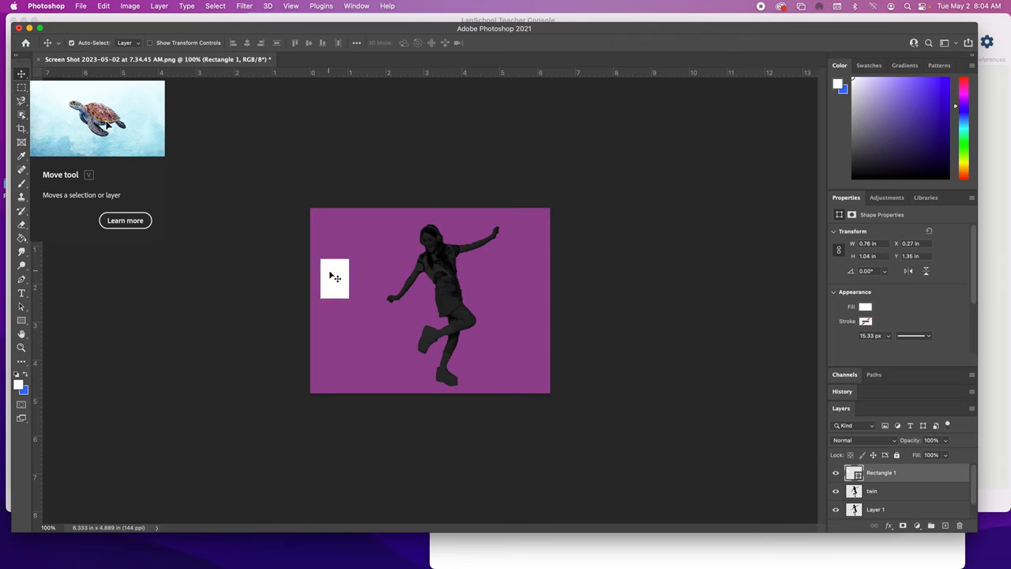
pyautogui.moveTo(334, 279); pyautogui.dragTo(353, 336)
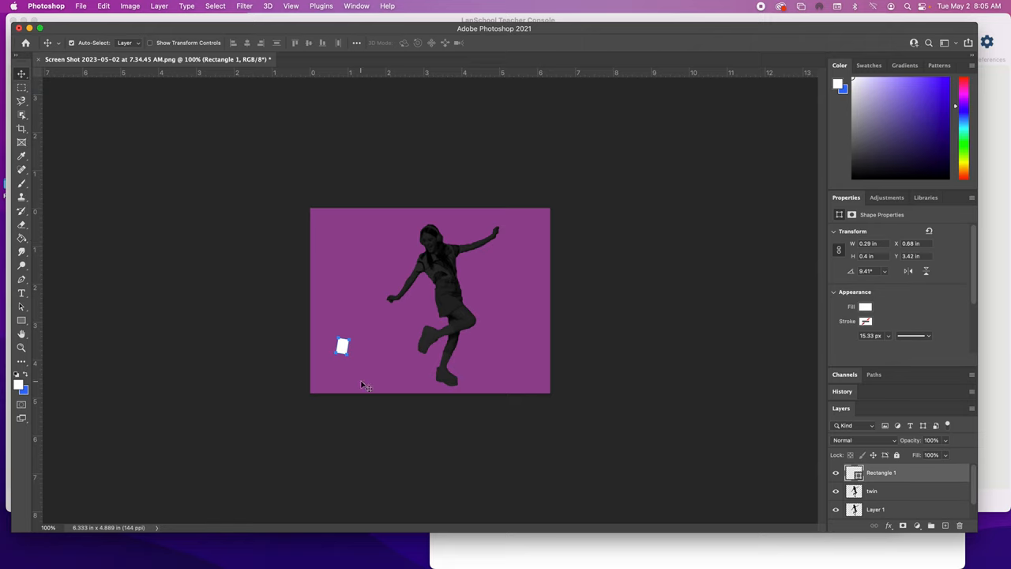
# Step: Move the white rectangle into the girl's outstretched hand and scale it down slightly
pyautogui.moveTo(342, 346); pyautogui.dragTo(353, 340)
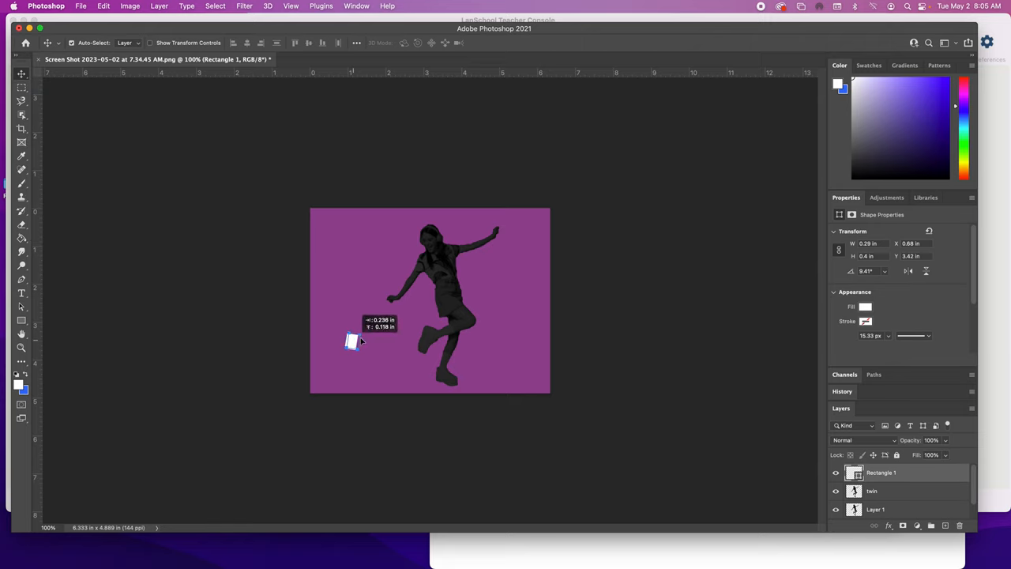
pyautogui.moveTo(353, 341); pyautogui.dragTo(393, 314)
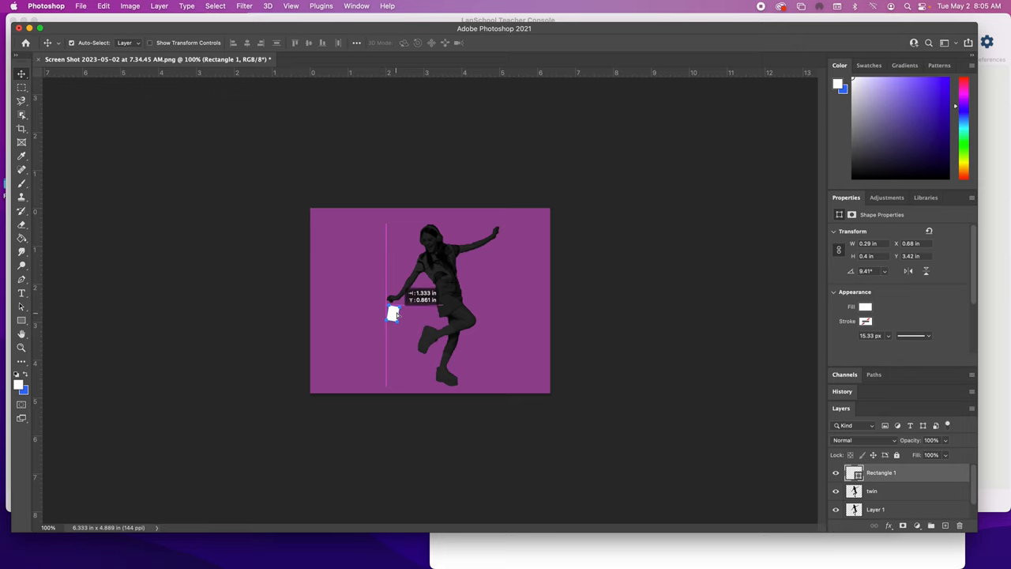
pyautogui.moveTo(394, 314); pyautogui.dragTo(393, 296)
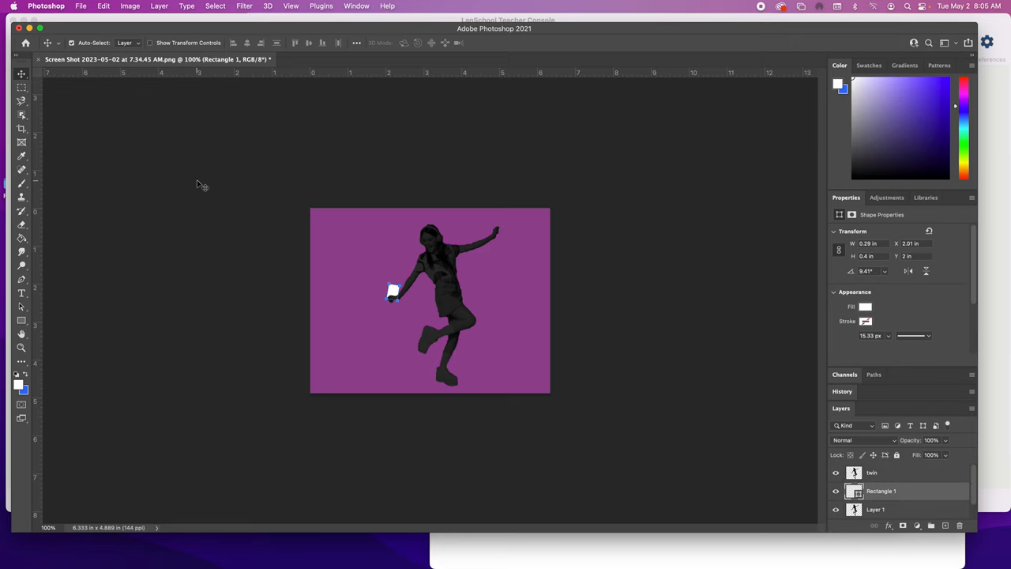
pyautogui.moveTo(95, 148)
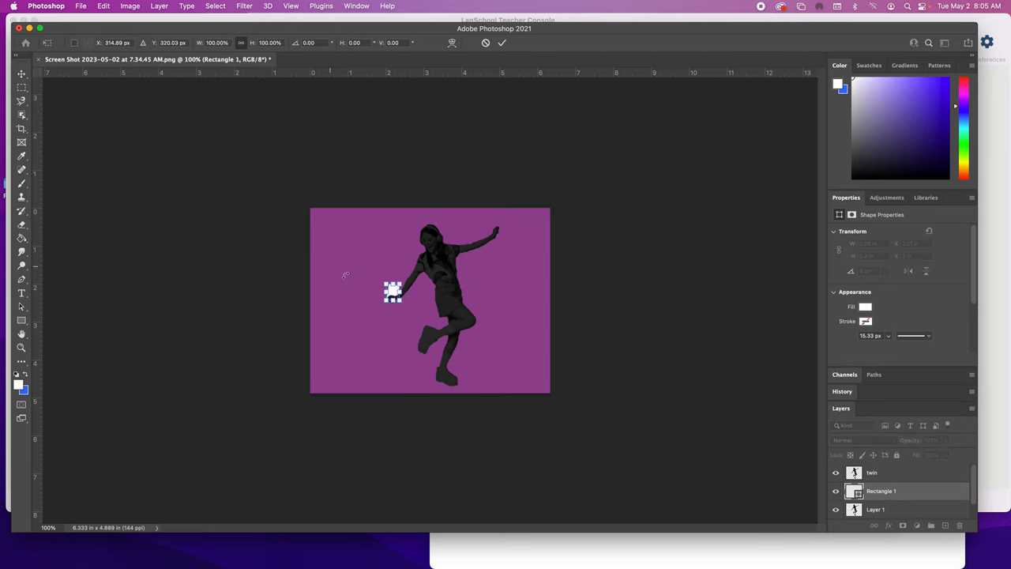
pyautogui.moveTo(393, 282); pyautogui.dragTo(392, 293)
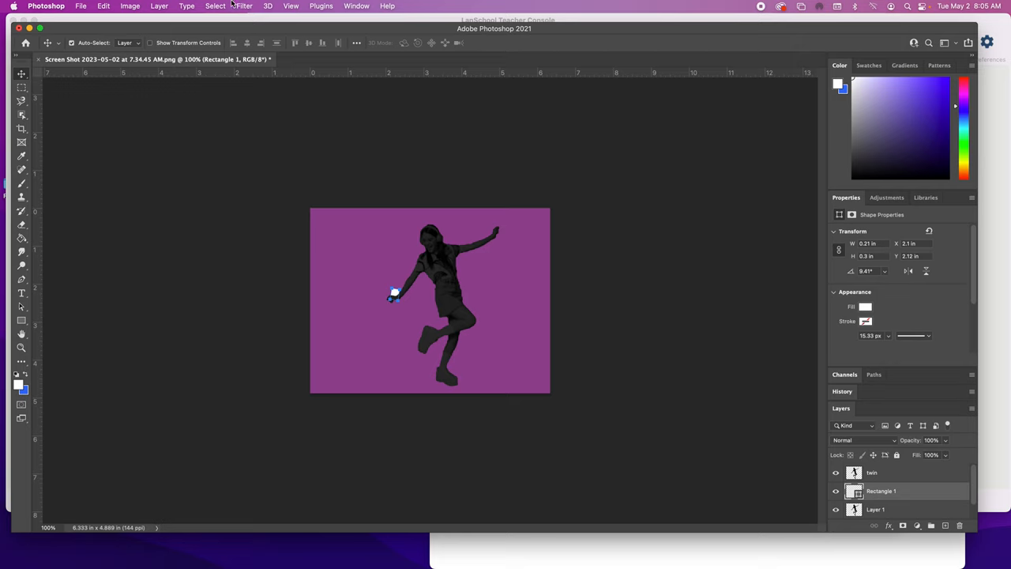
pyautogui.click(21, 184)
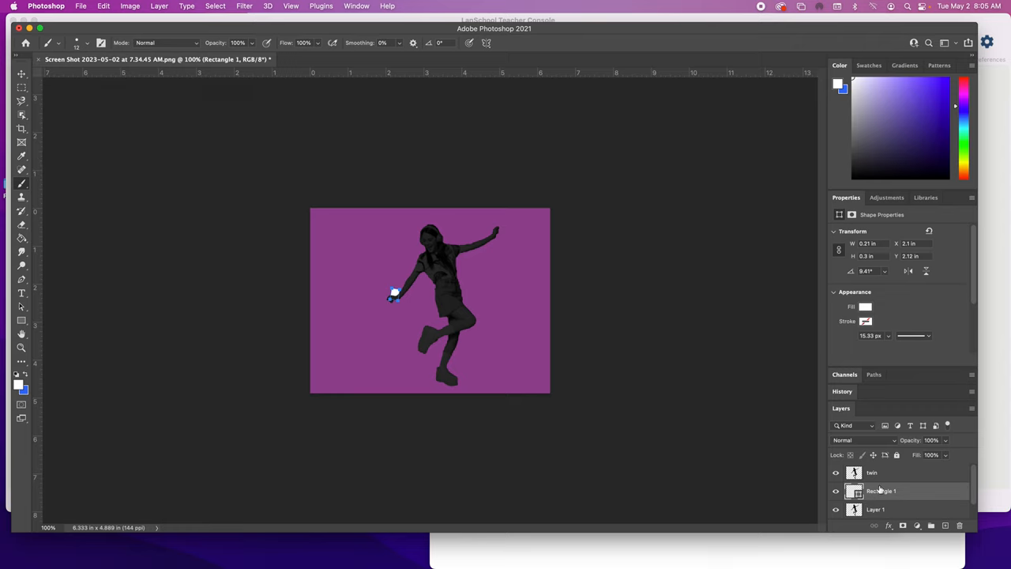
pyautogui.click(872, 472)
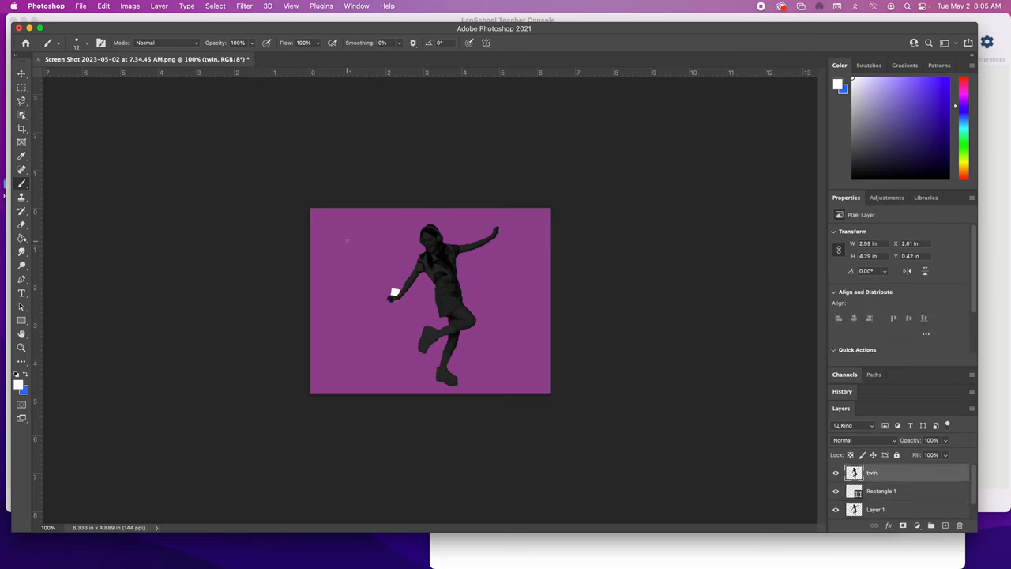
pyautogui.moveTo(370, 238); pyautogui.dragTo(344, 267)
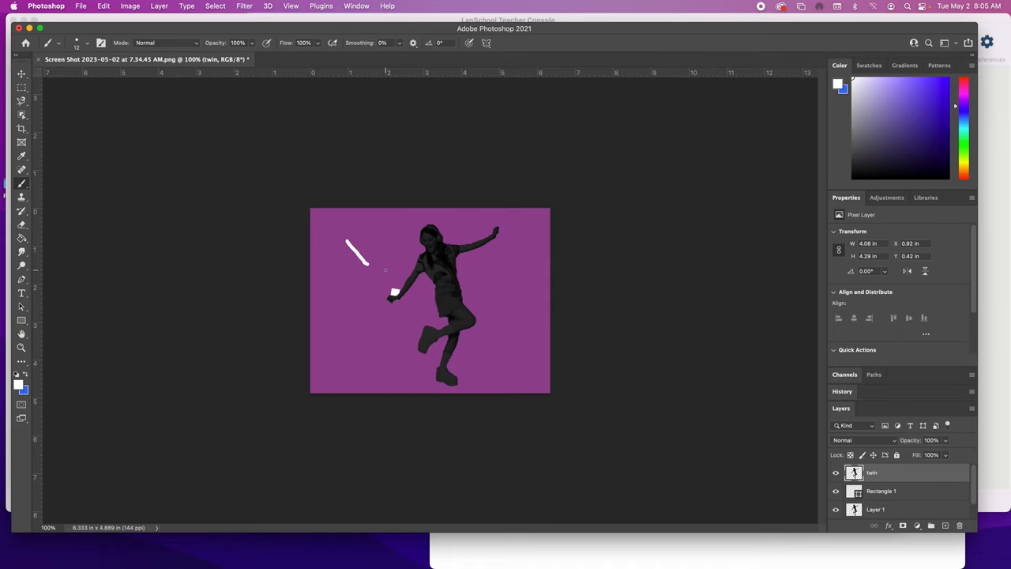
pyautogui.moveTo(389, 274)
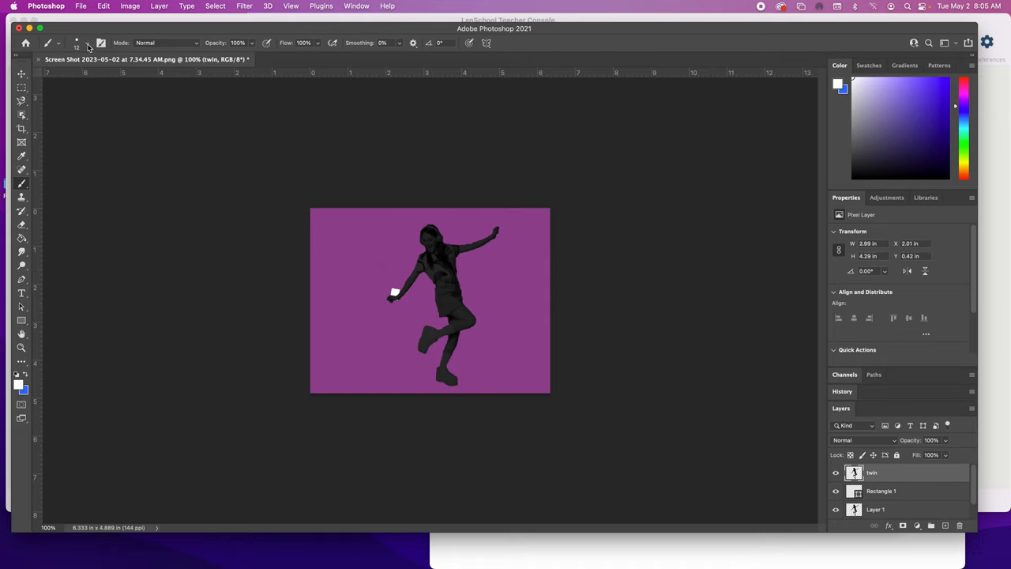
pyautogui.click(87, 43)
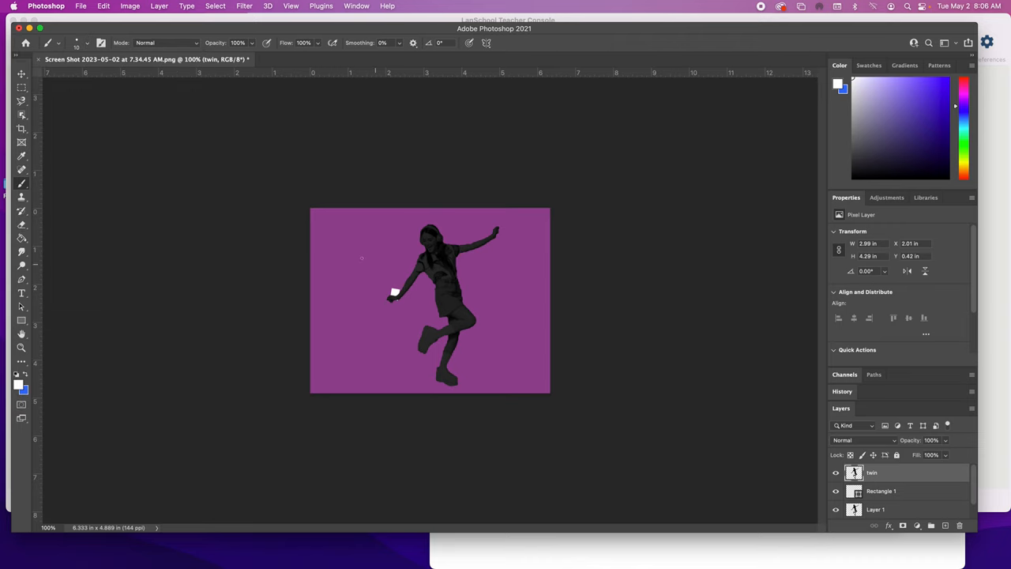
pyautogui.moveTo(361, 251); pyautogui.dragTo(347, 272)
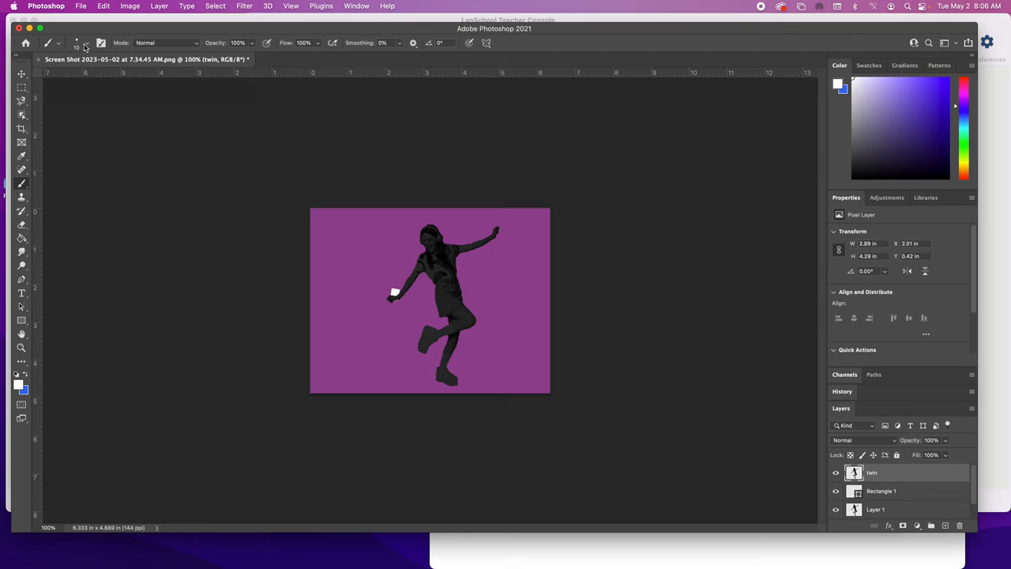
pyautogui.click(76, 42)
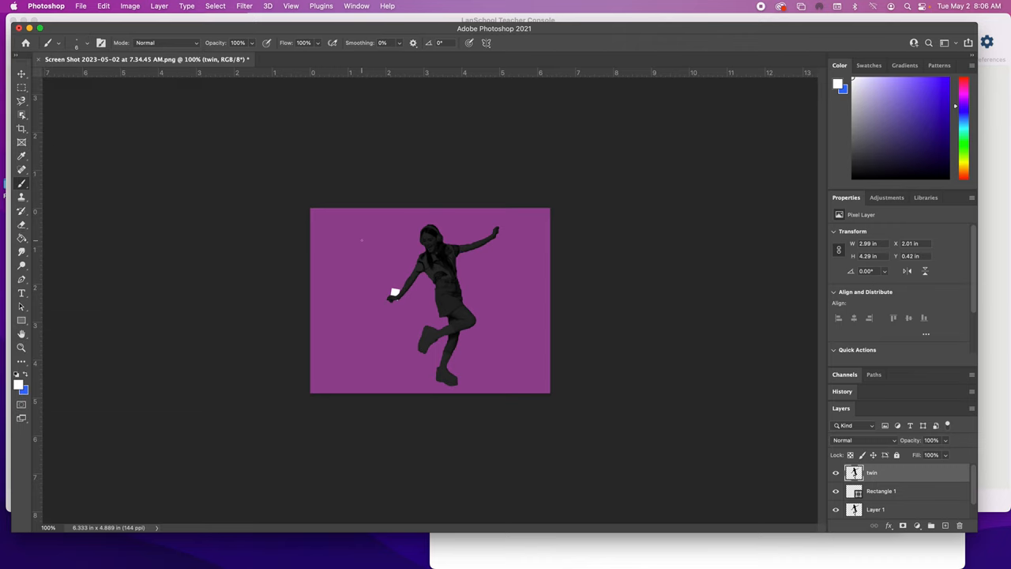
pyautogui.moveTo(363, 243); pyautogui.dragTo(361, 280)
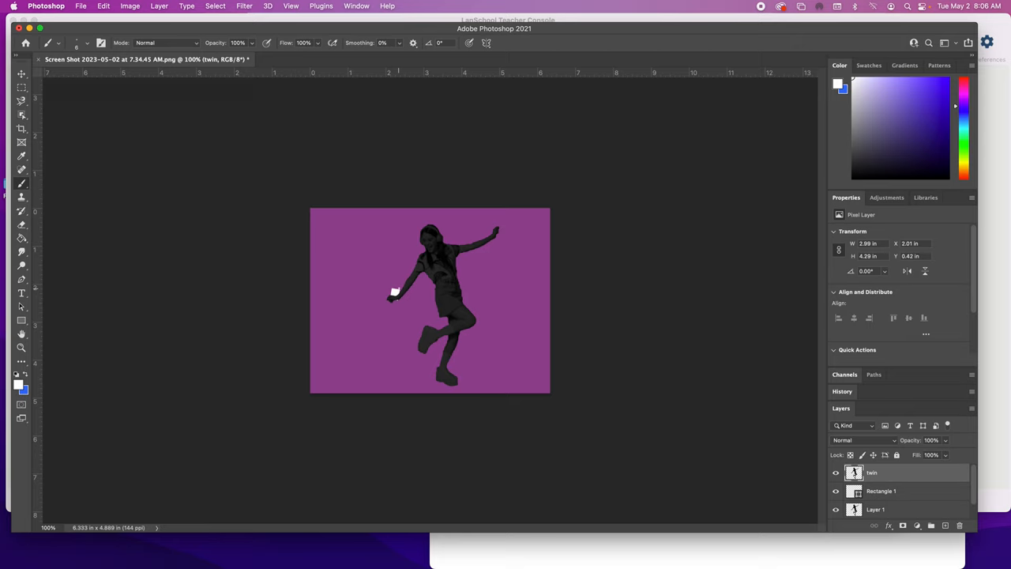
pyautogui.moveTo(395, 291); pyautogui.dragTo(417, 261)
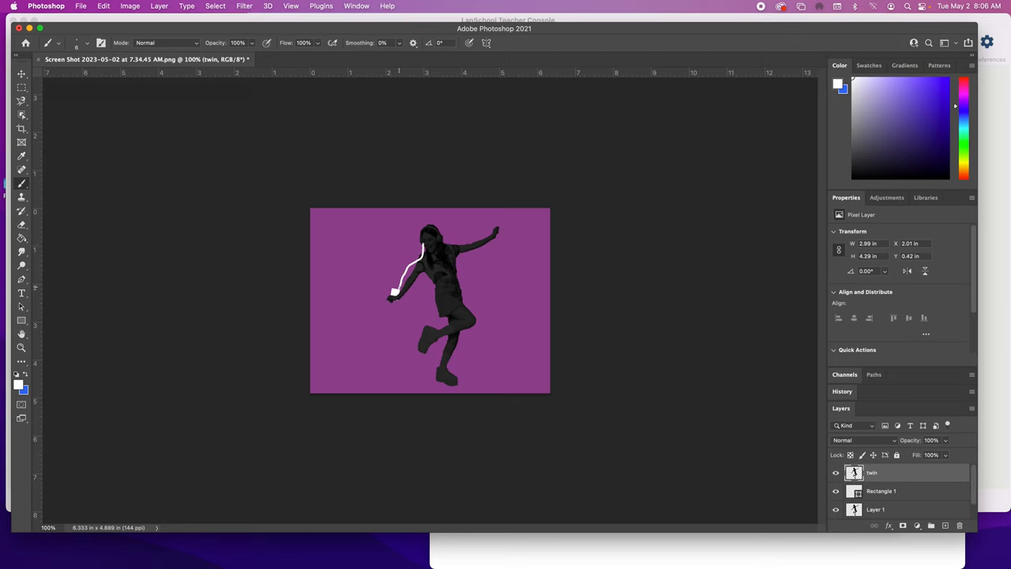
pyautogui.moveTo(402, 284); pyautogui.dragTo(442, 268)
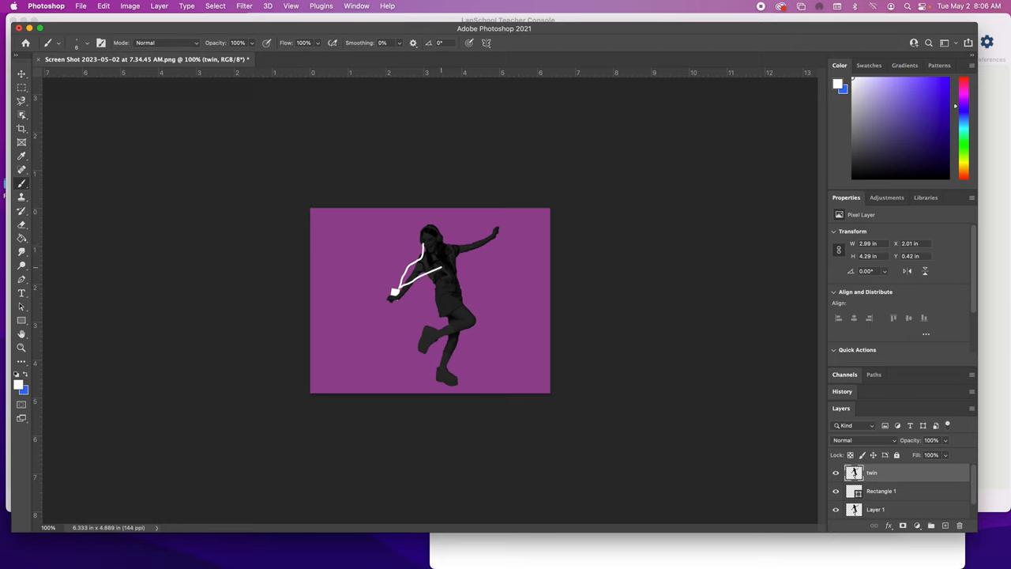
pyautogui.moveTo(395, 292); pyautogui.dragTo(446, 249)
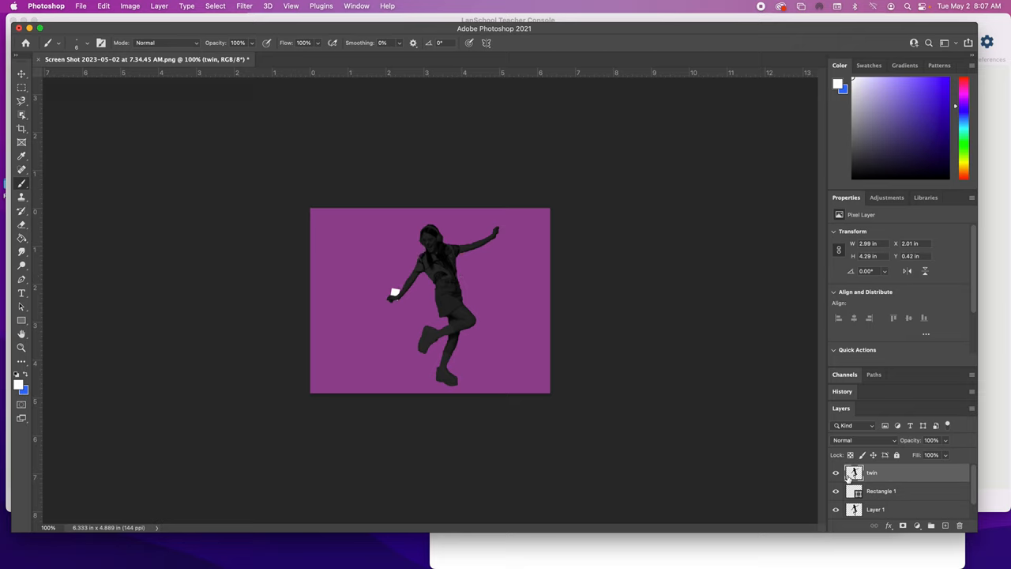
# Step: On a new layer, paint two white 6 px headphone cords from the iPod to her head
pyautogui.click(945, 525)
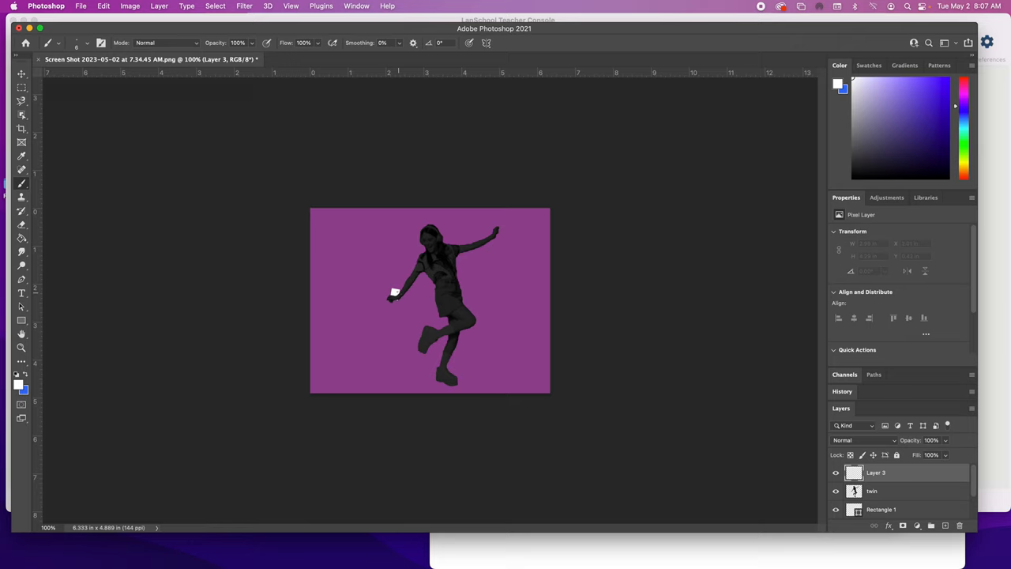
pyautogui.moveTo(395, 297); pyautogui.dragTo(415, 268)
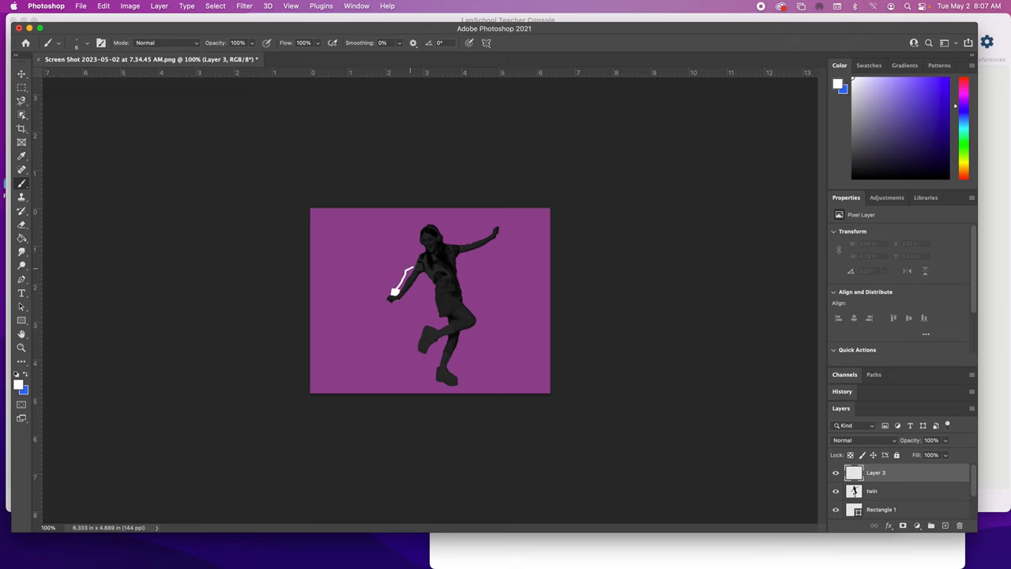
pyautogui.moveTo(394, 292); pyautogui.dragTo(422, 248)
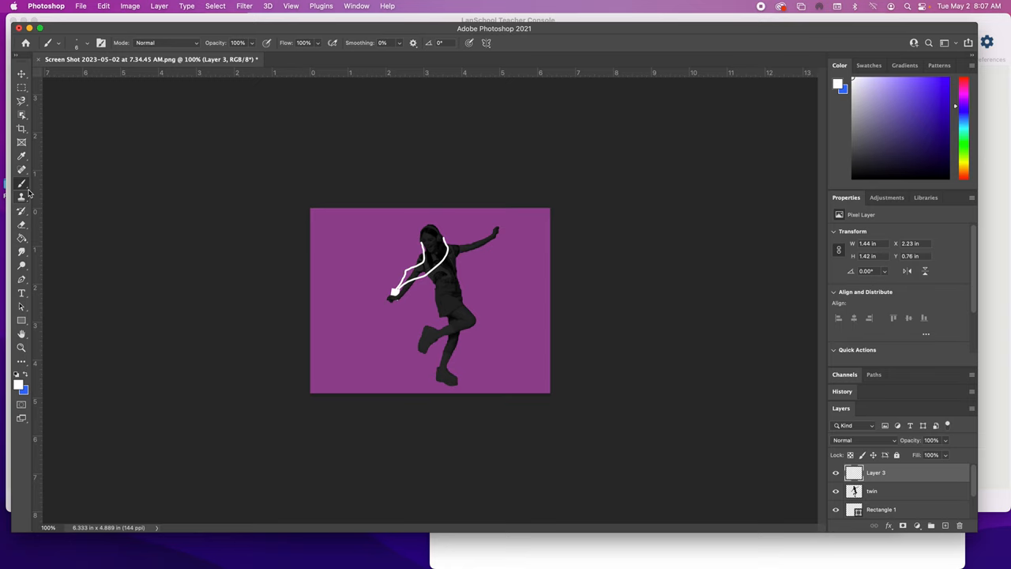
pyautogui.click(21, 73)
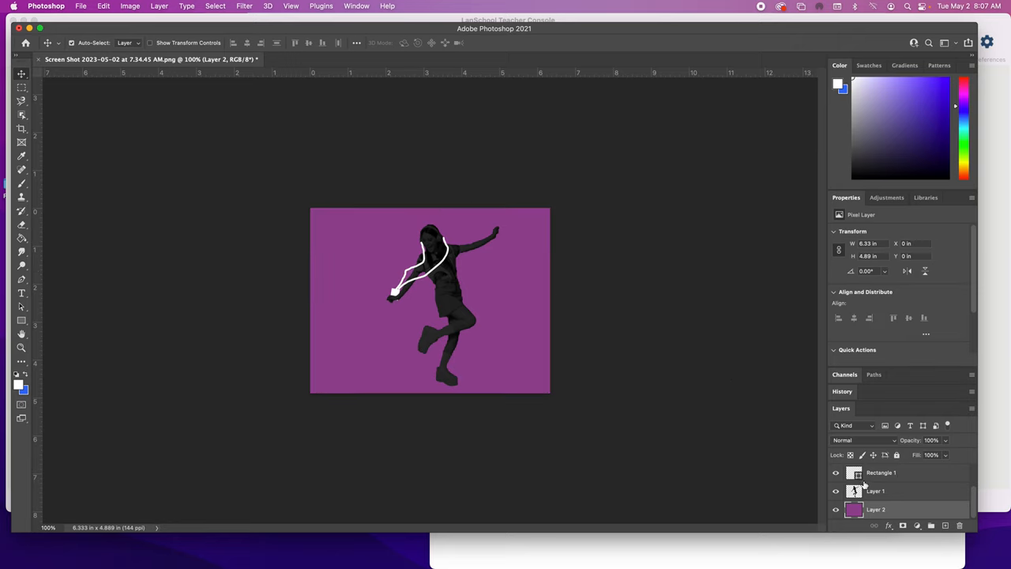
pyautogui.click(881, 473)
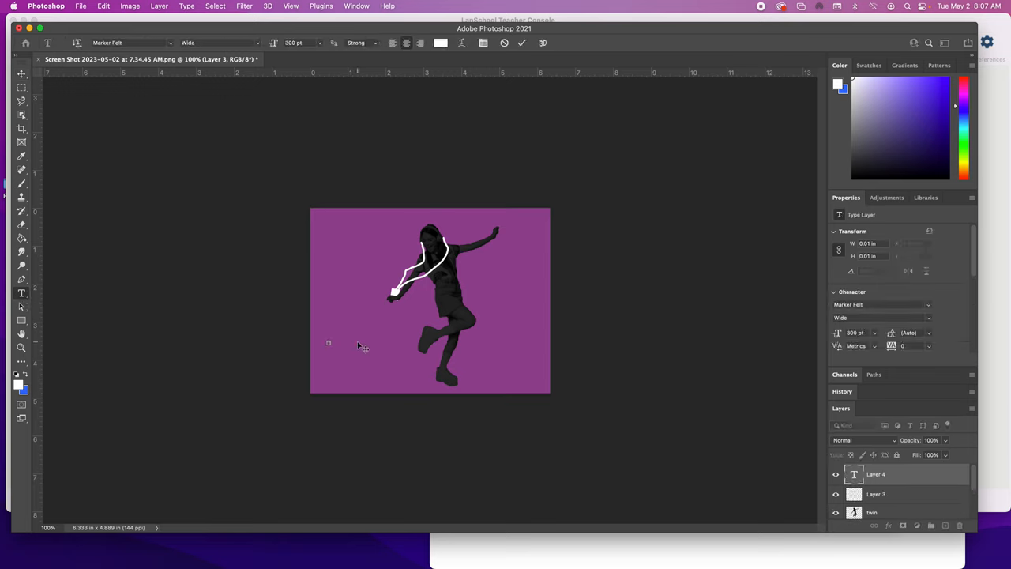
pyautogui.moveTo(278, 119)
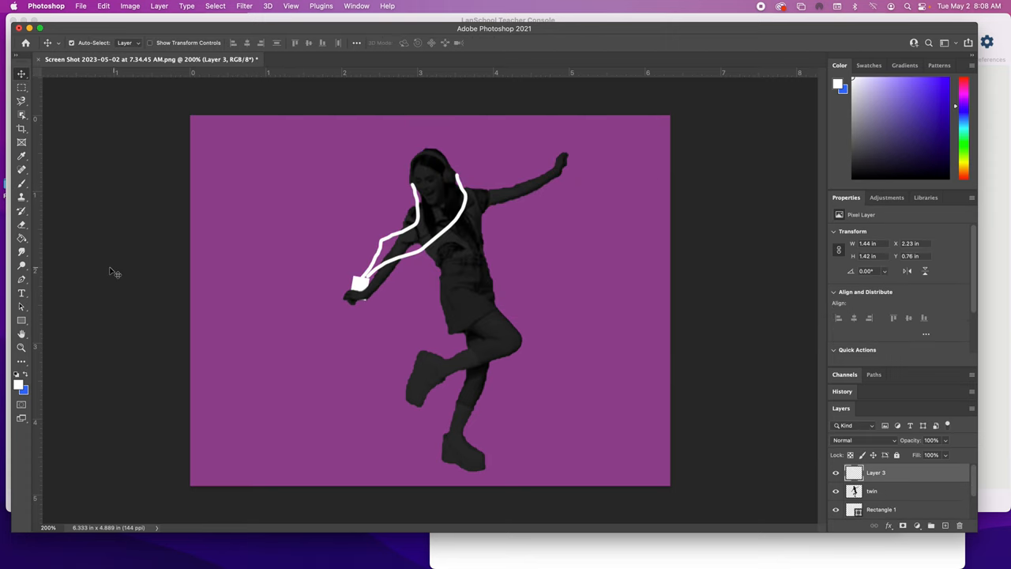
pyautogui.moveTo(94, 150)
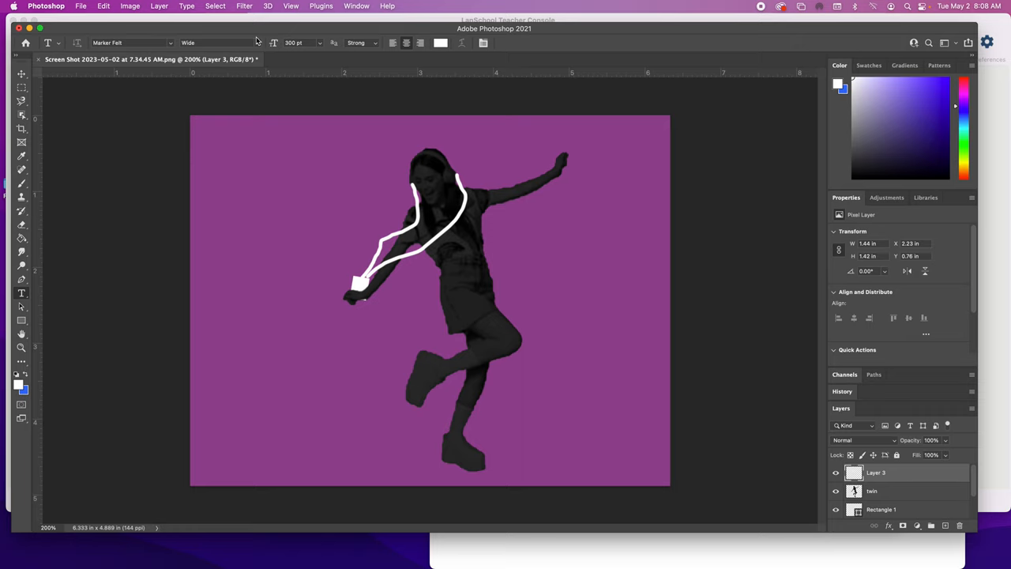
pyautogui.moveTo(261, 42)
pyautogui.write('50')
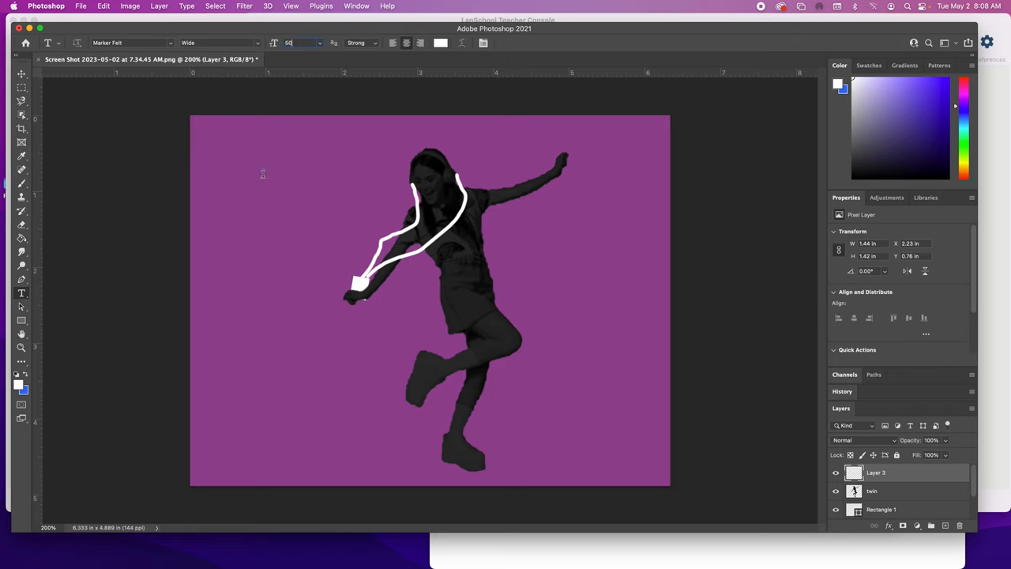
# Step: Type the 50 pt white 'Dance' text and drag it to the canvas's lower left
pyautogui.write('em Ipsum')
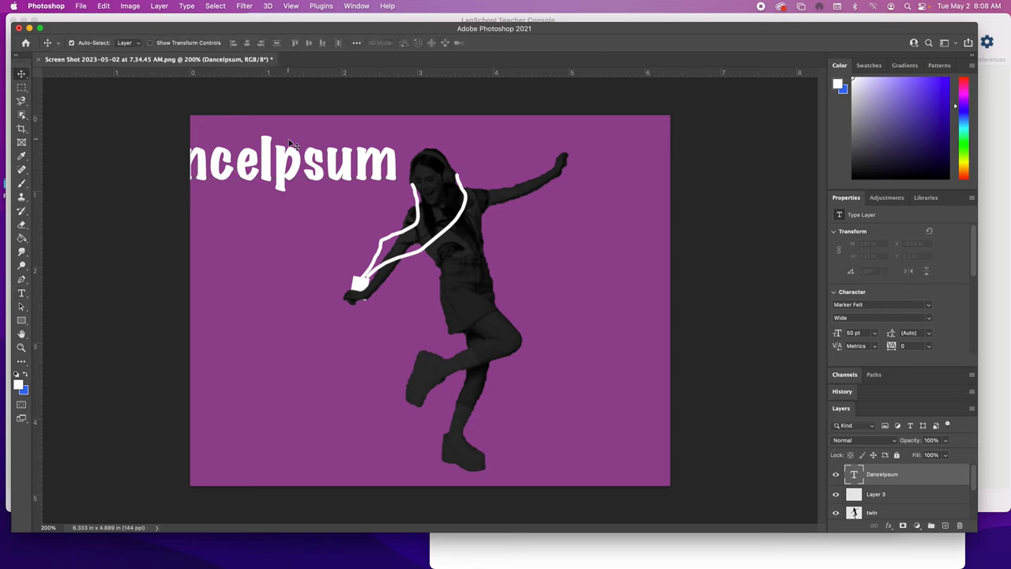
pyautogui.moveTo(292, 158); pyautogui.dragTo(369, 431)
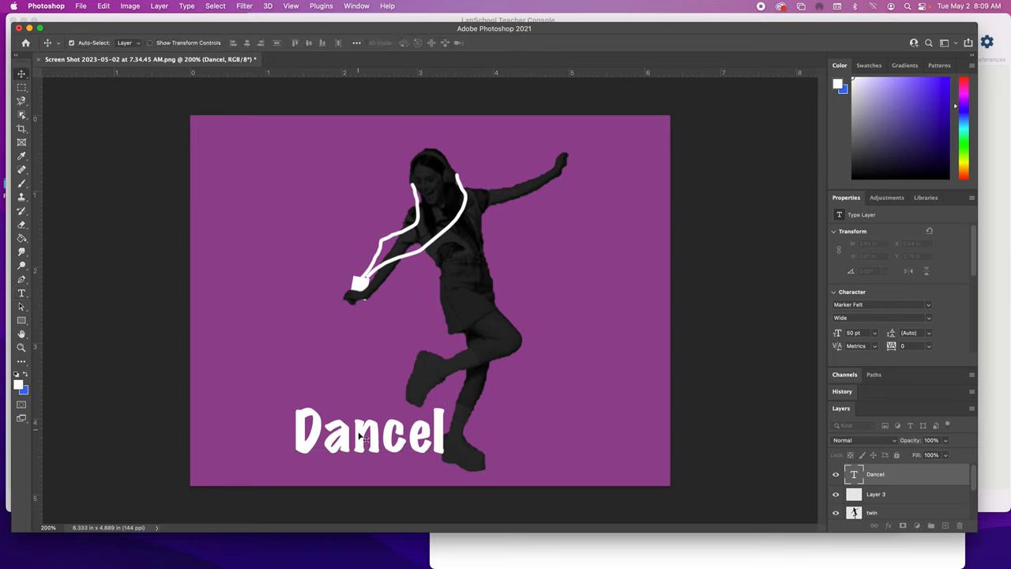
pyautogui.moveTo(370, 430); pyautogui.dragTo(302, 399)
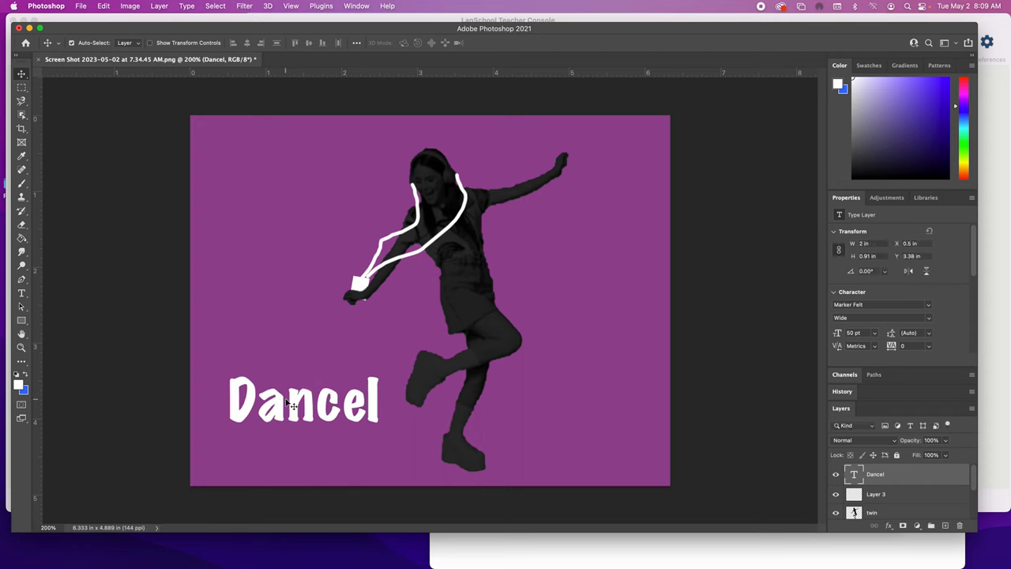